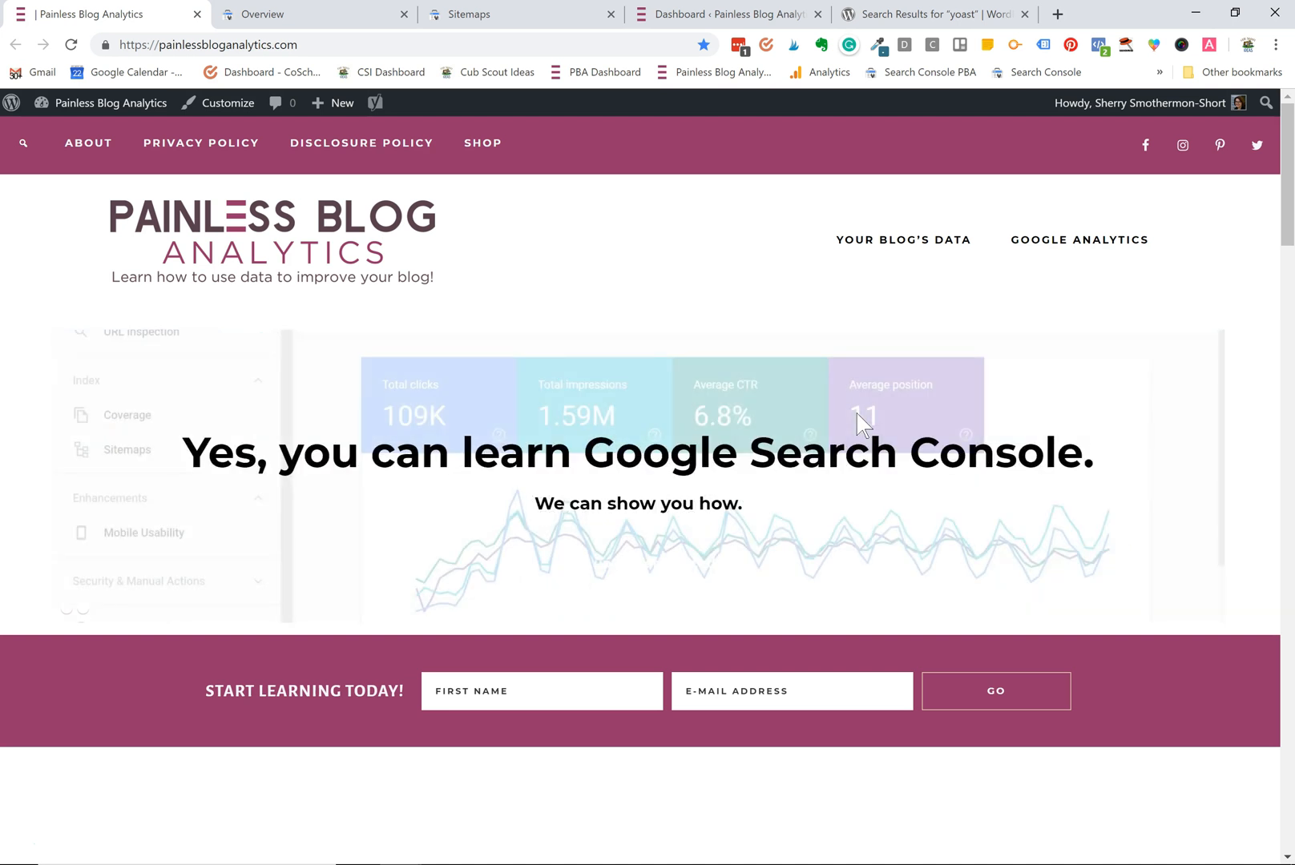
View cubscoutideas.com's Sitemaps report showing /sitemap_index.xml with Success status.
left_click(314, 16)
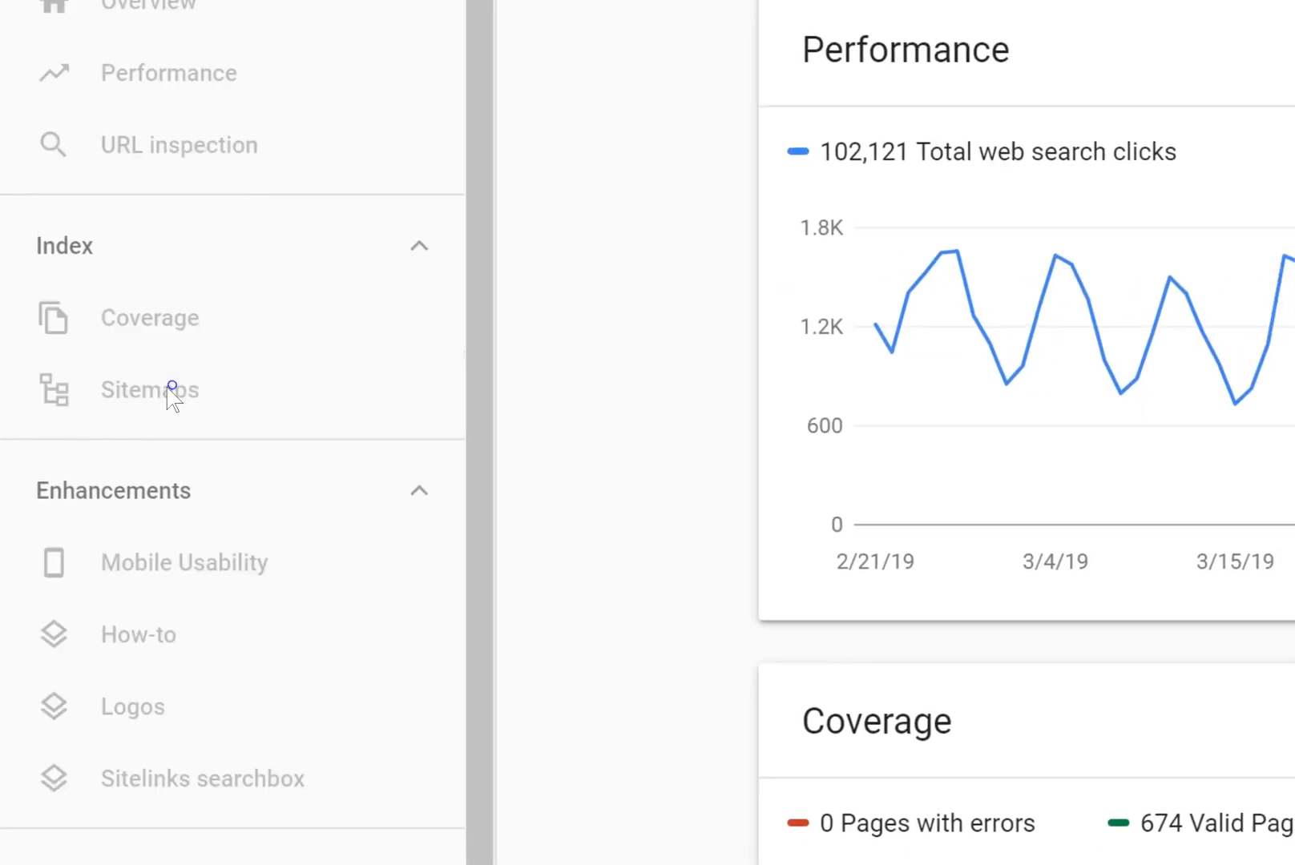
left_click(150, 389)
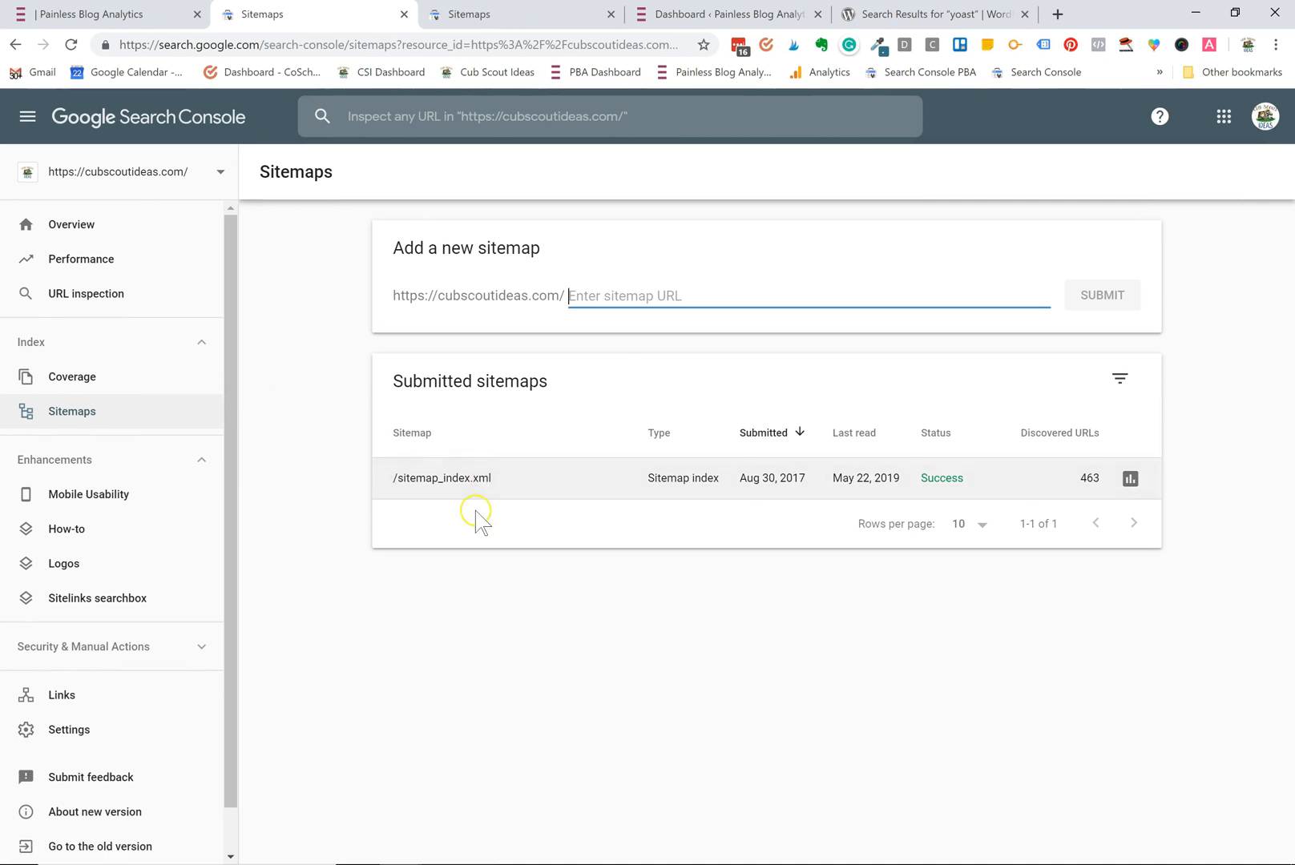
mouse_move(503, 387)
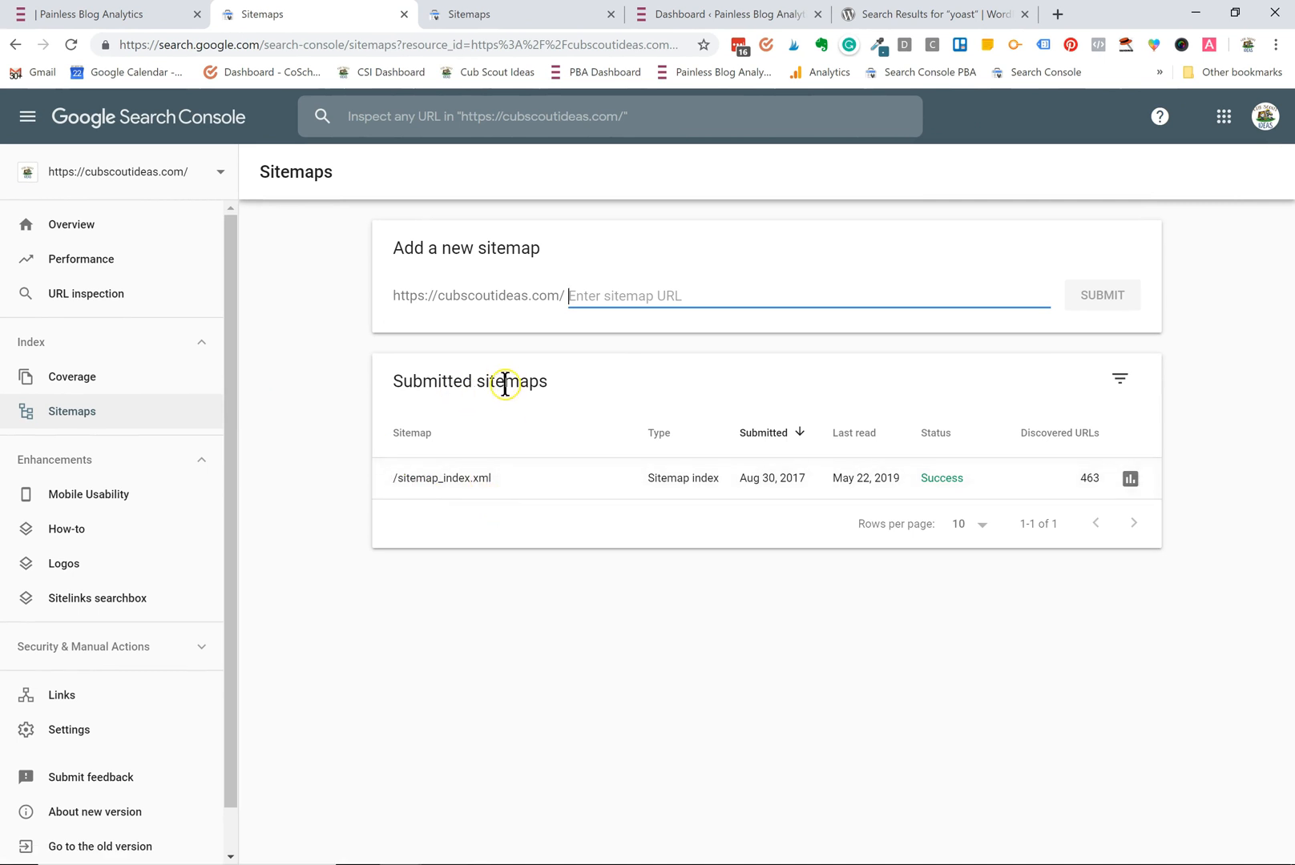
mouse_move(168, 536)
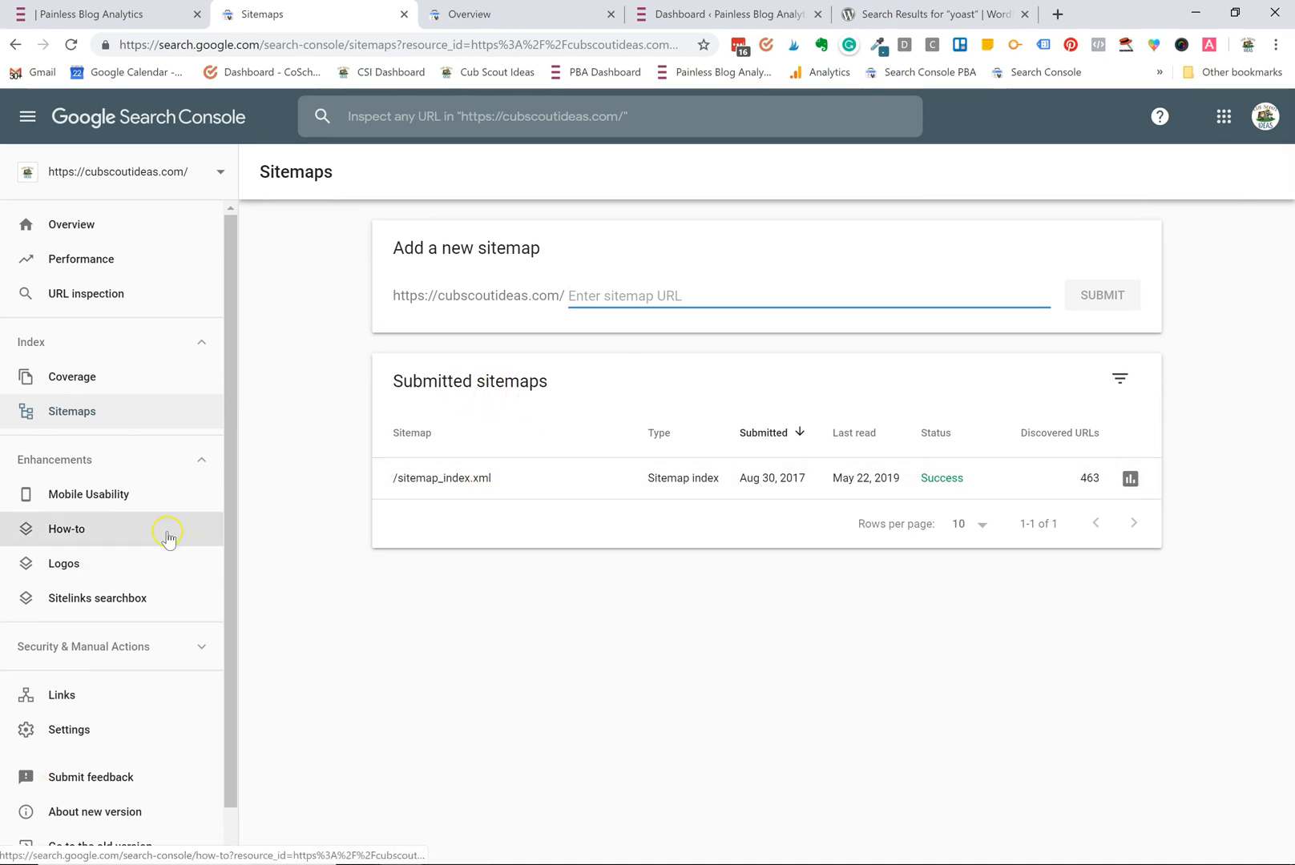
mouse_move(355, 295)
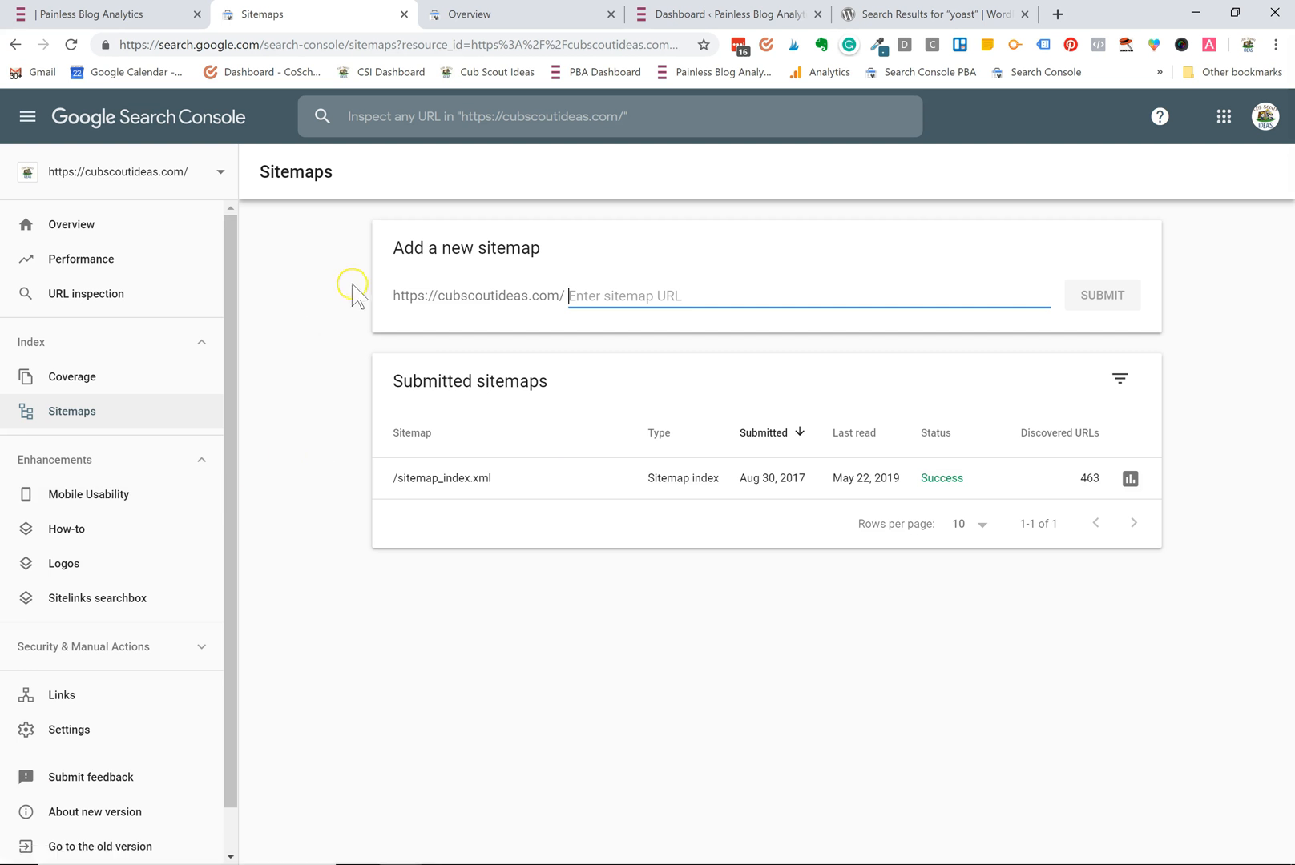
mouse_move(489, 15)
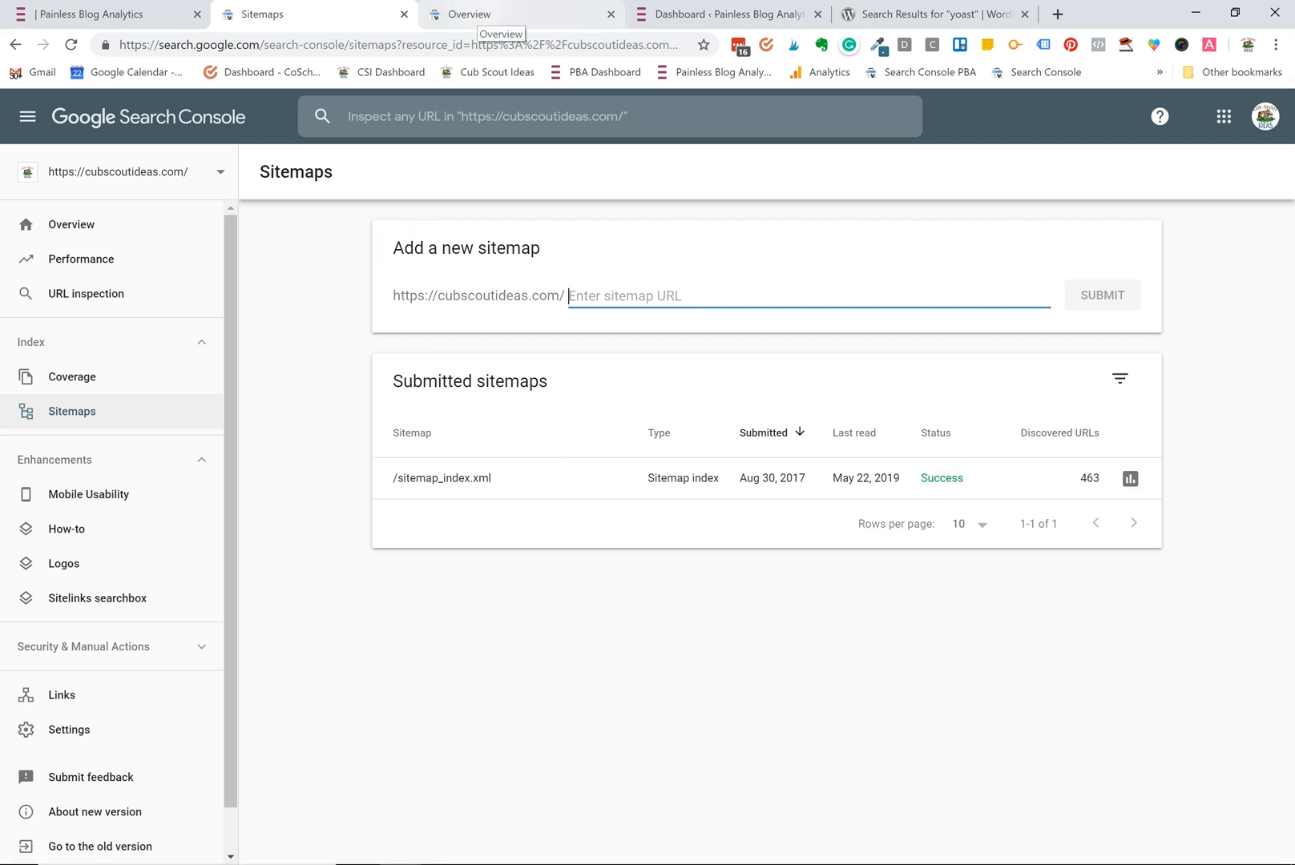
View painlessbloganalytics.com's empty Sitemaps report and focus the new sitemap URL field.
left_click(471, 14)
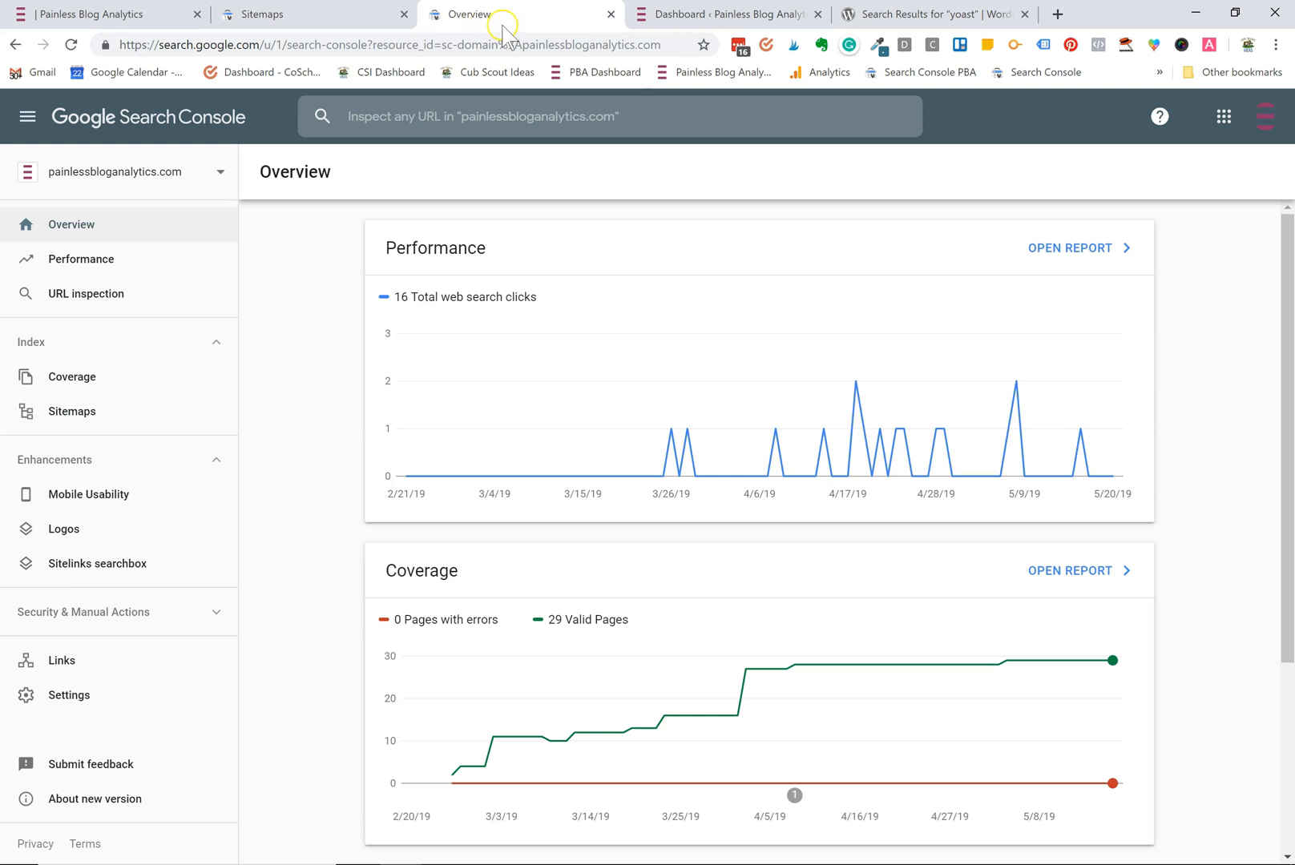
mouse_move(412, 115)
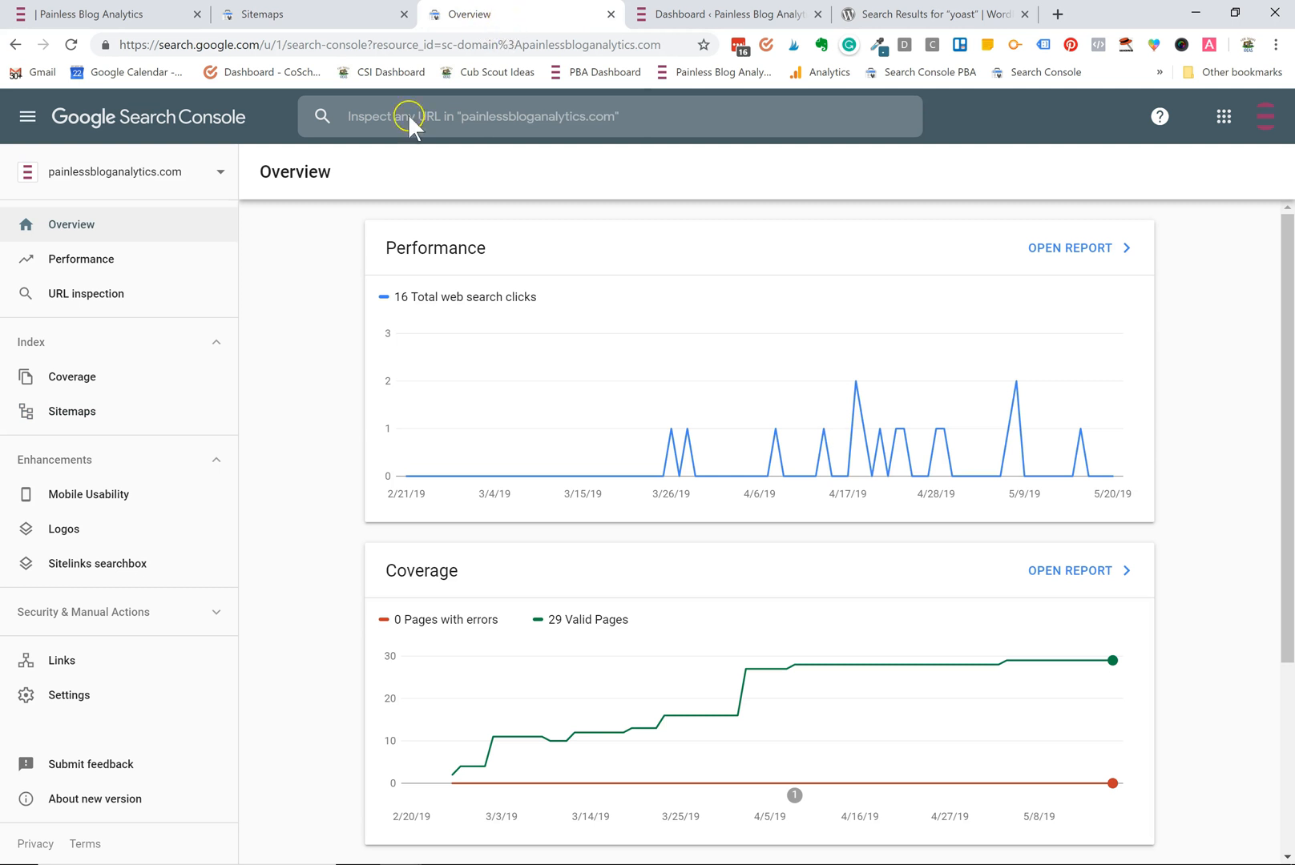
left_click(71, 412)
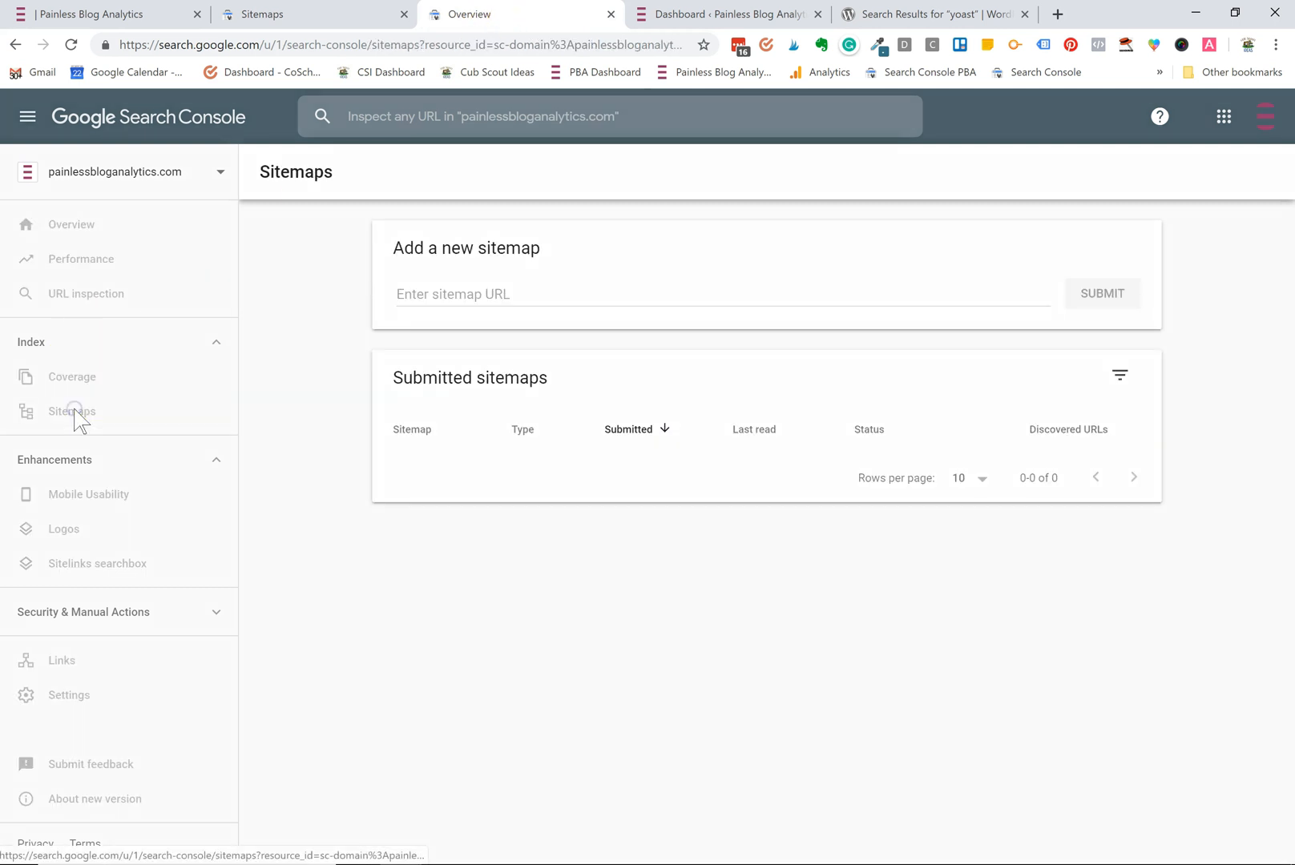
left_click(72, 411)
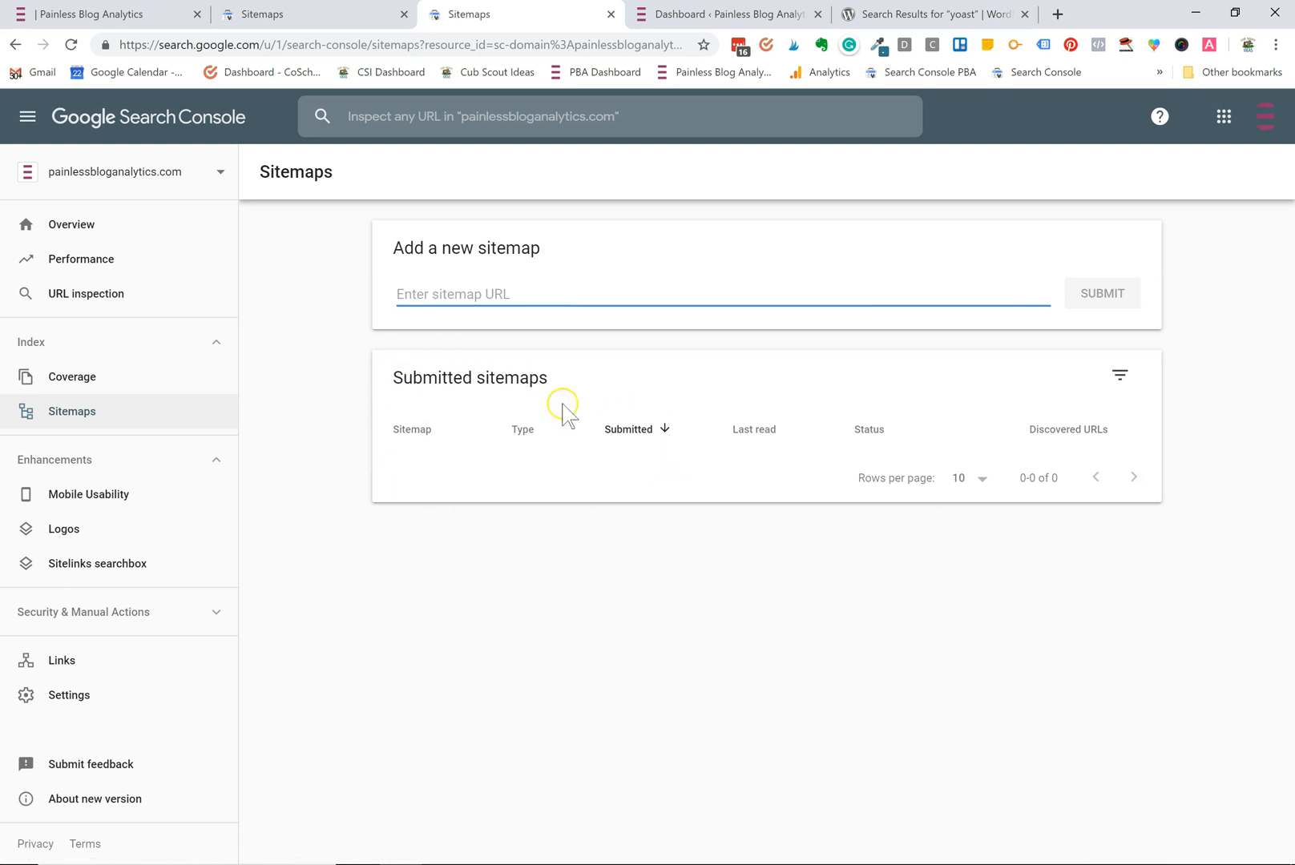
mouse_move(362, 500)
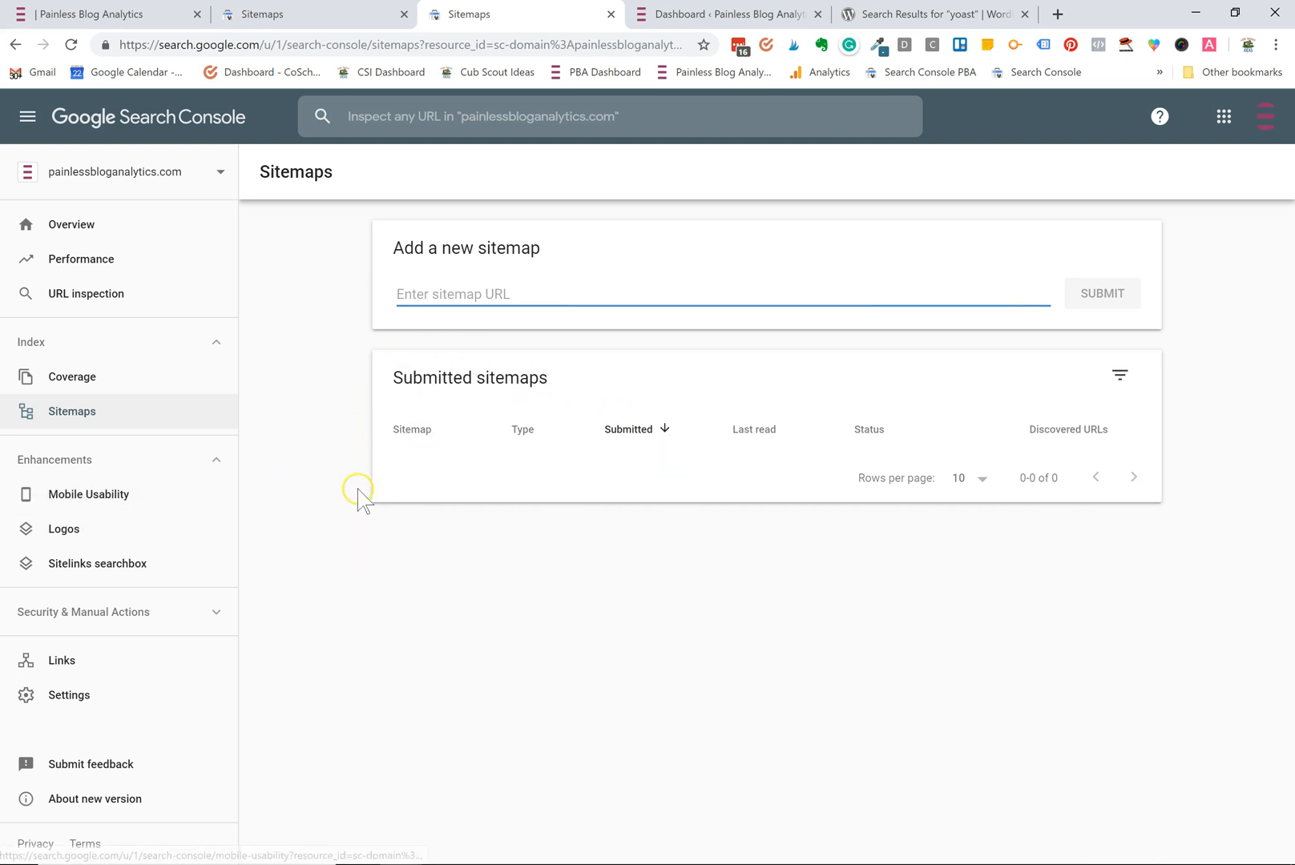
left_click(412, 430)
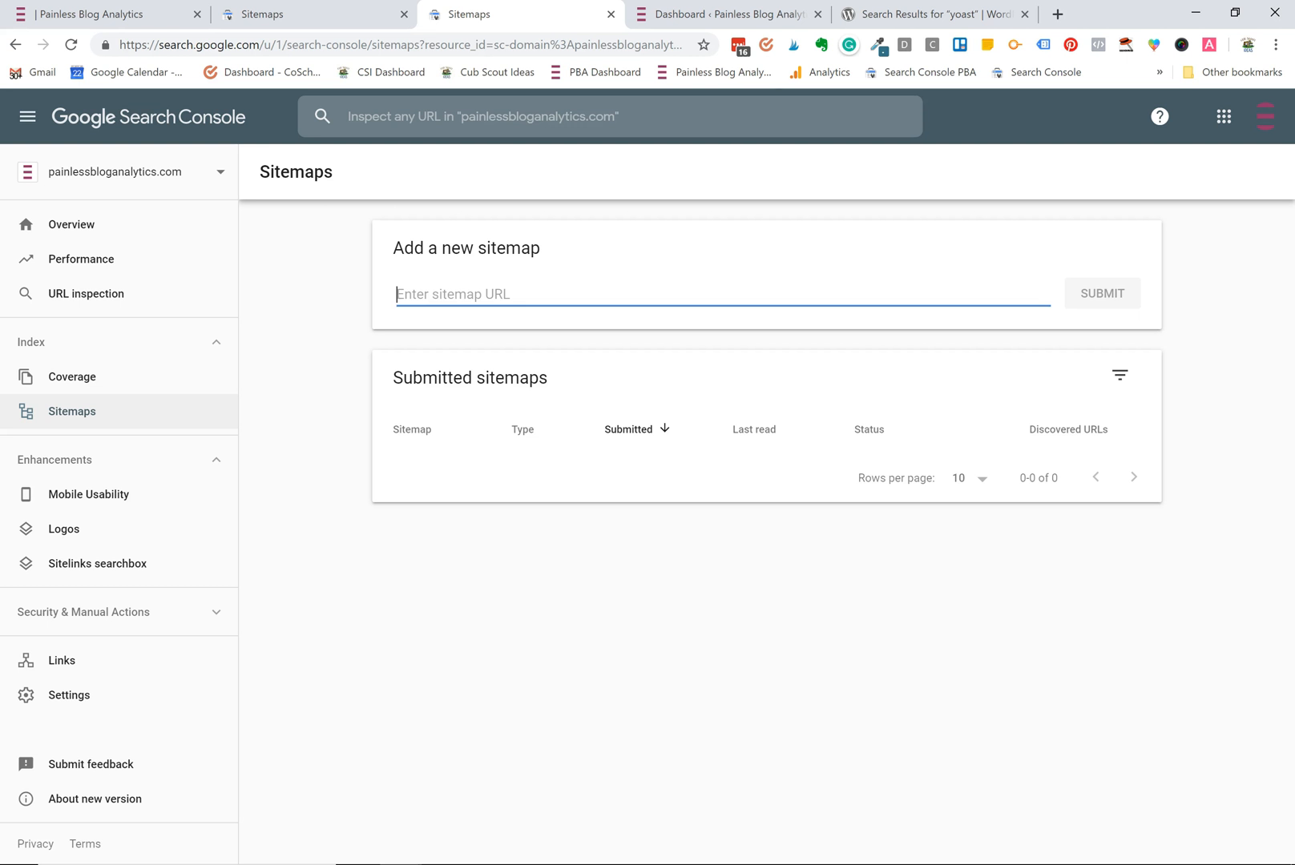
mouse_move(933, 15)
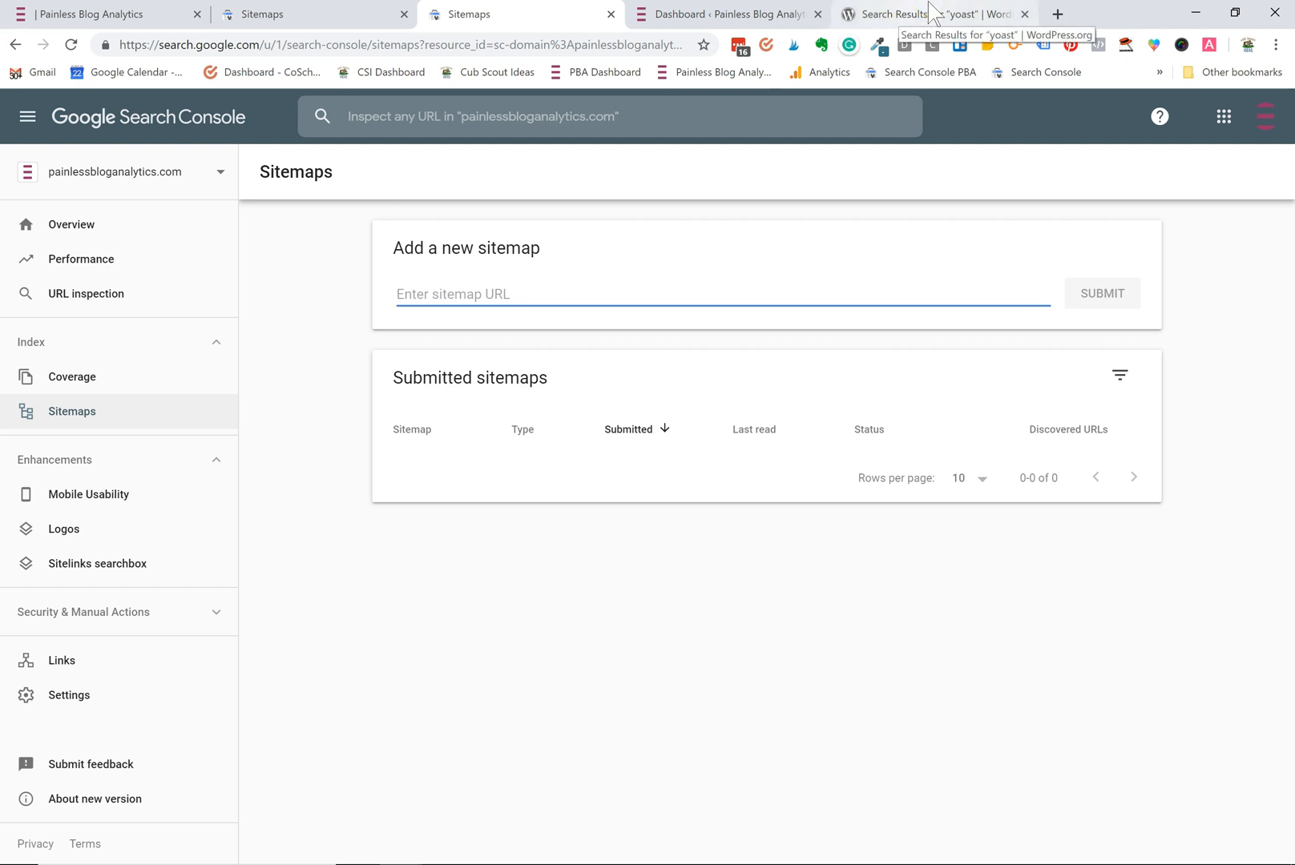
View the WordPress.org plugin search results for 'yoast' with Yoast SEO listed first.
left_click(928, 15)
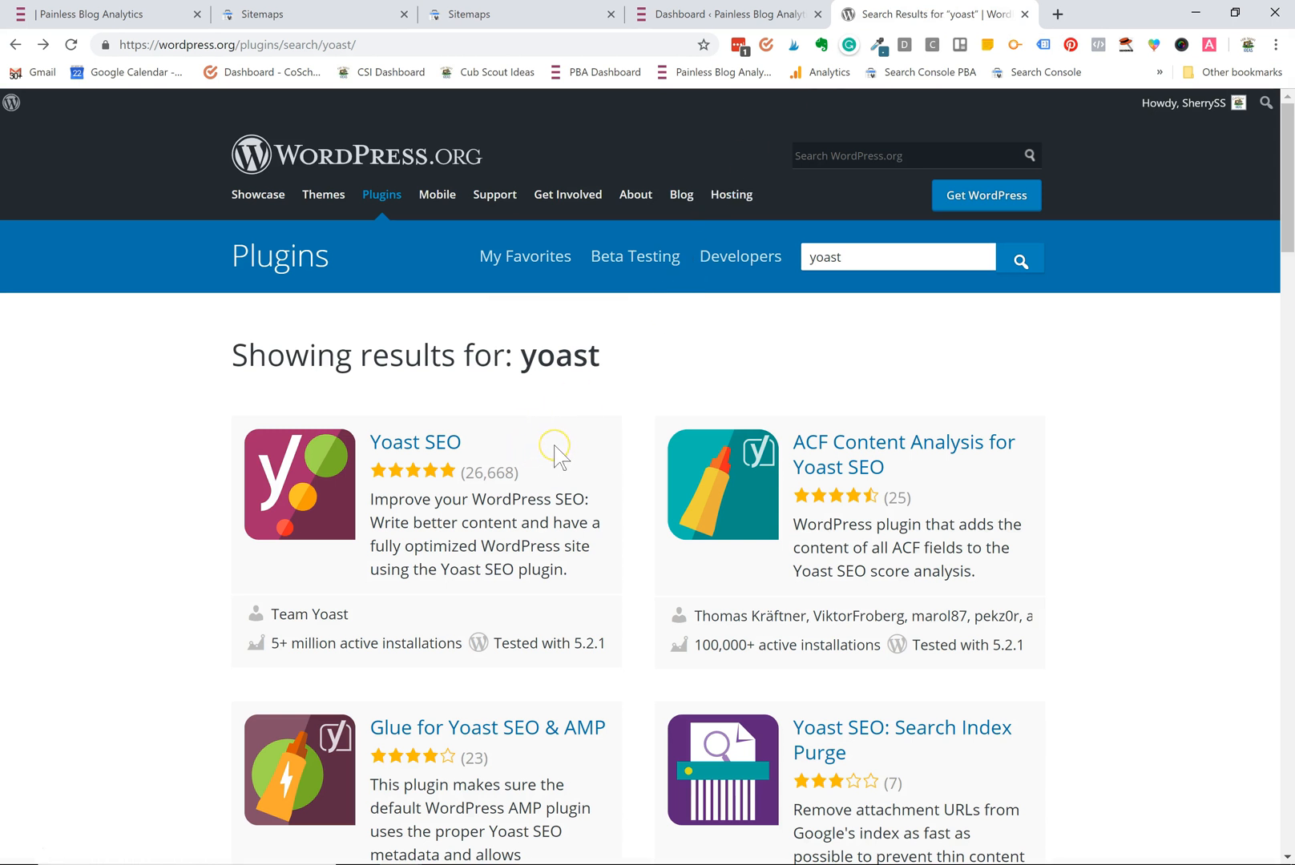
mouse_move(579, 436)
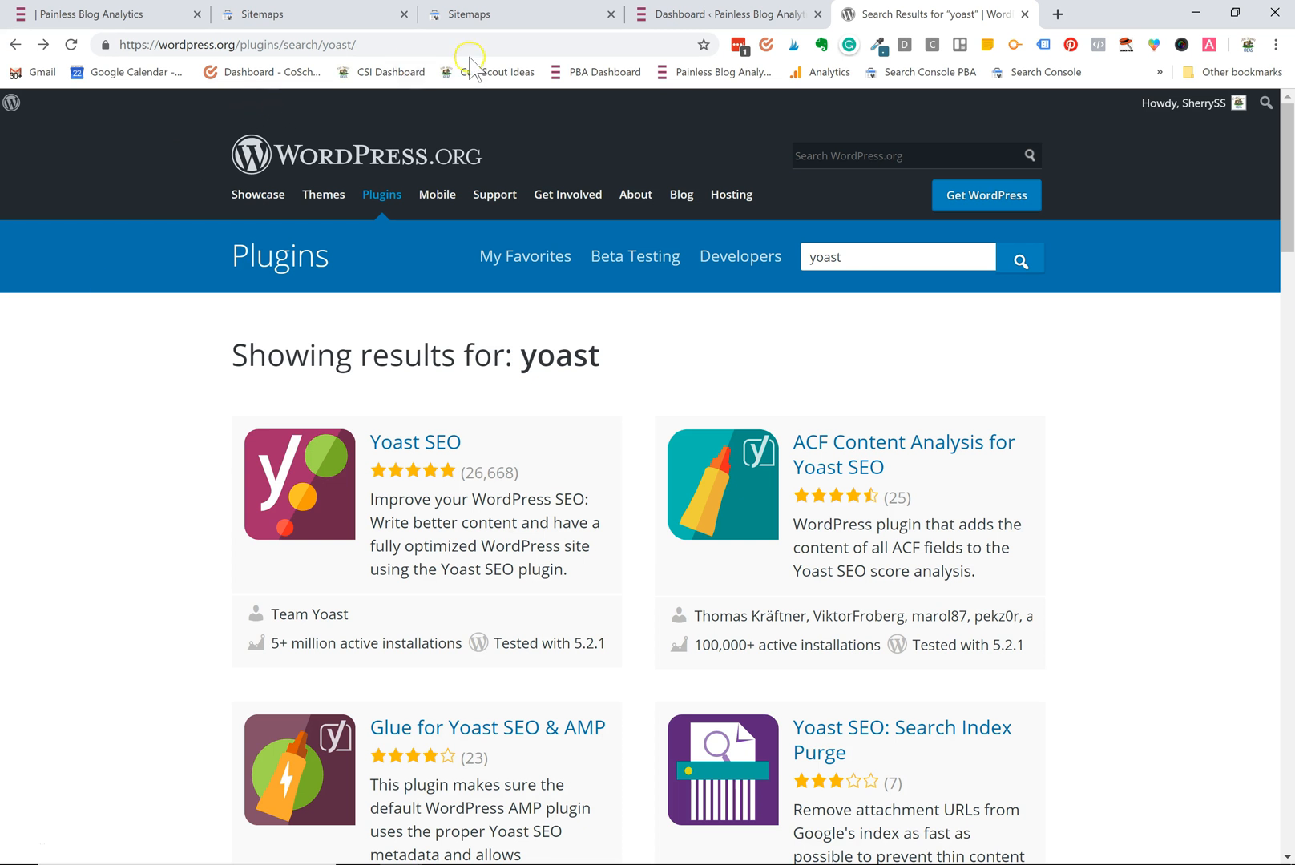
mouse_move(702, 14)
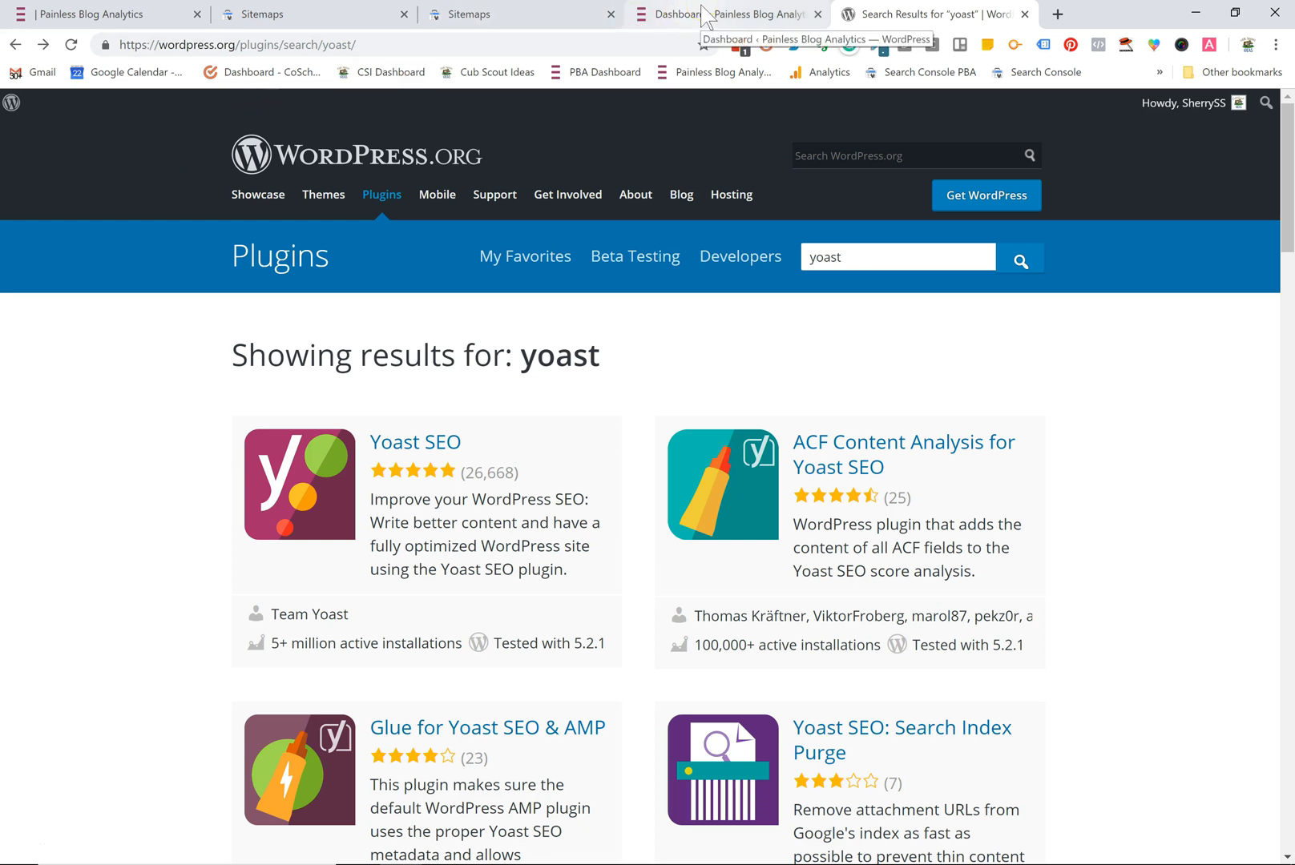
Go to the blog's WordPress dashboard and the Yoast SEO General > Features settings.
left_click(726, 14)
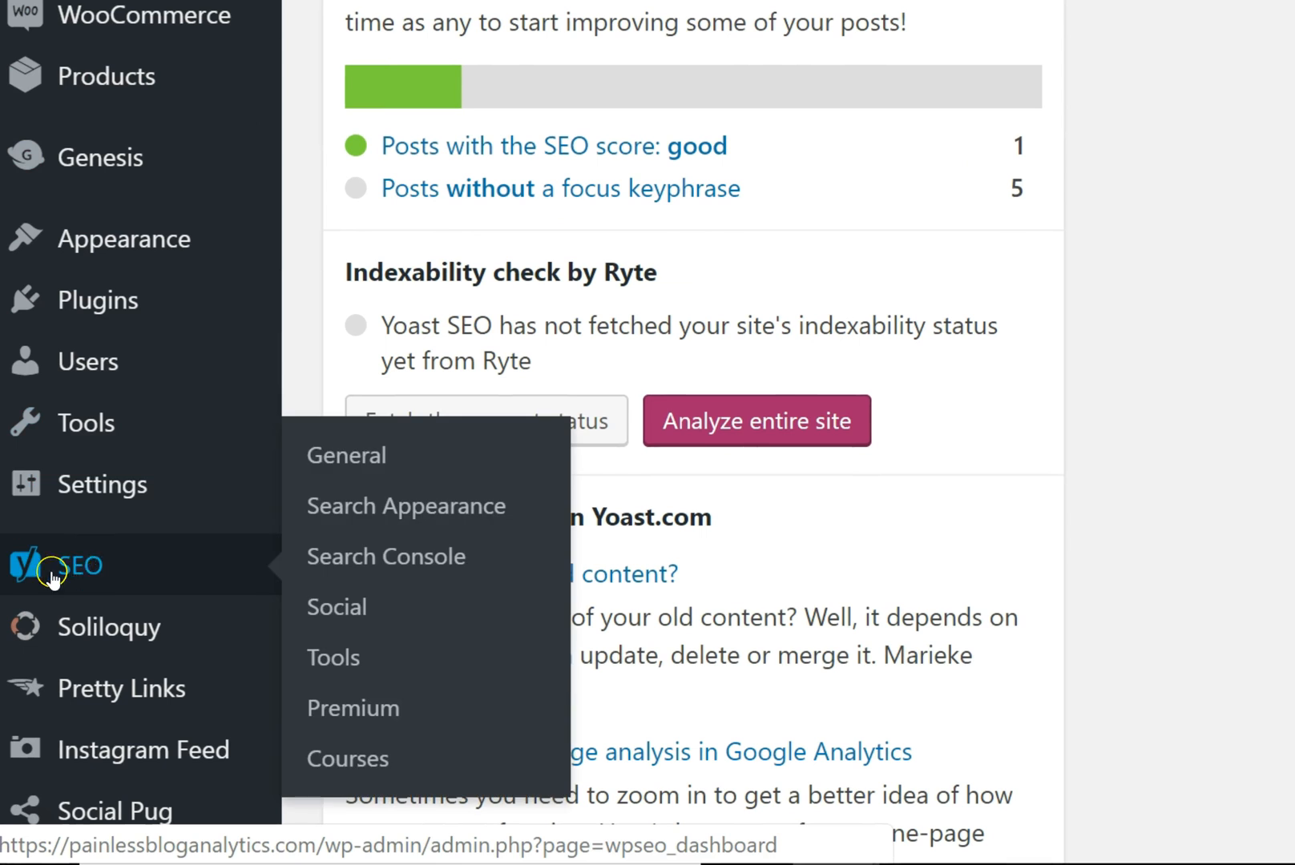
mouse_move(114, 587)
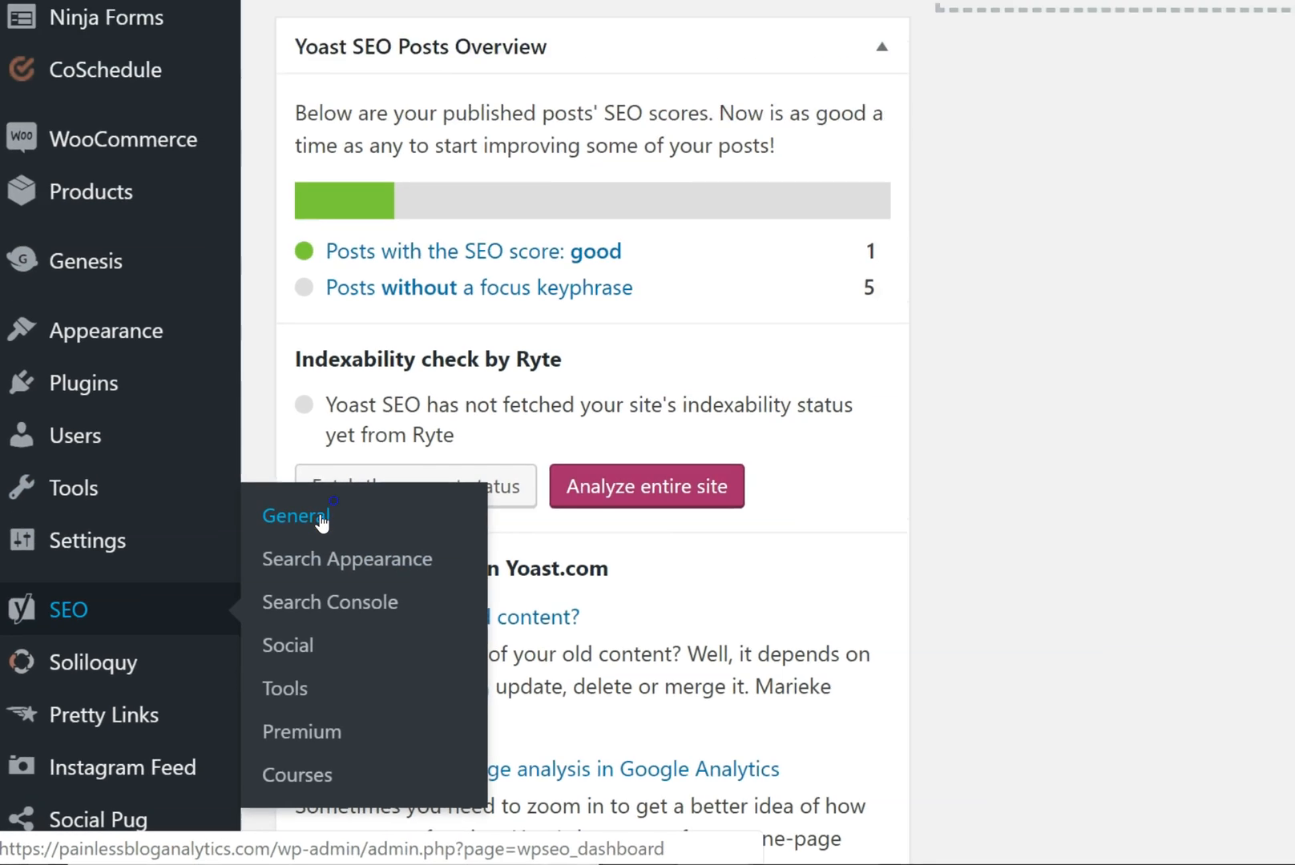
left_click(295, 516)
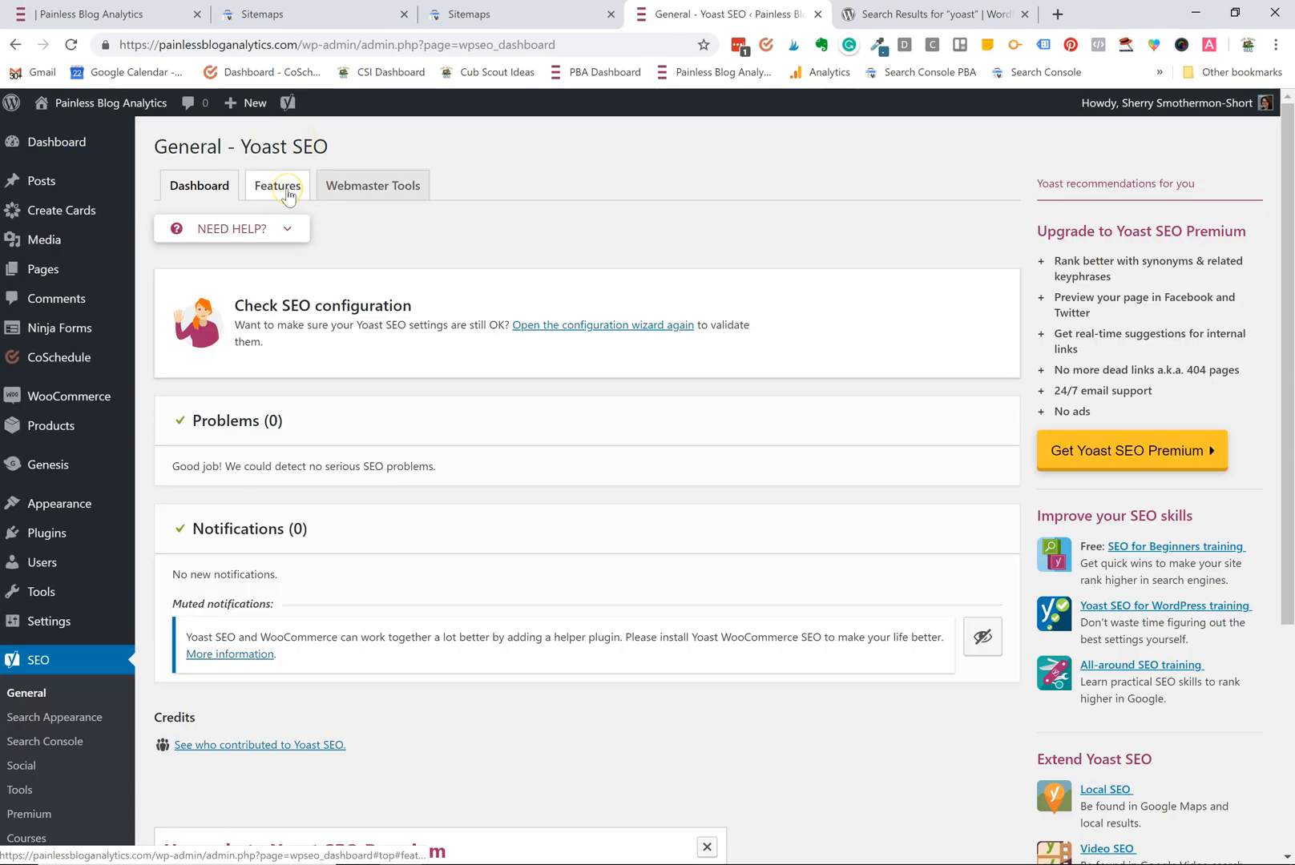
left_click(277, 185)
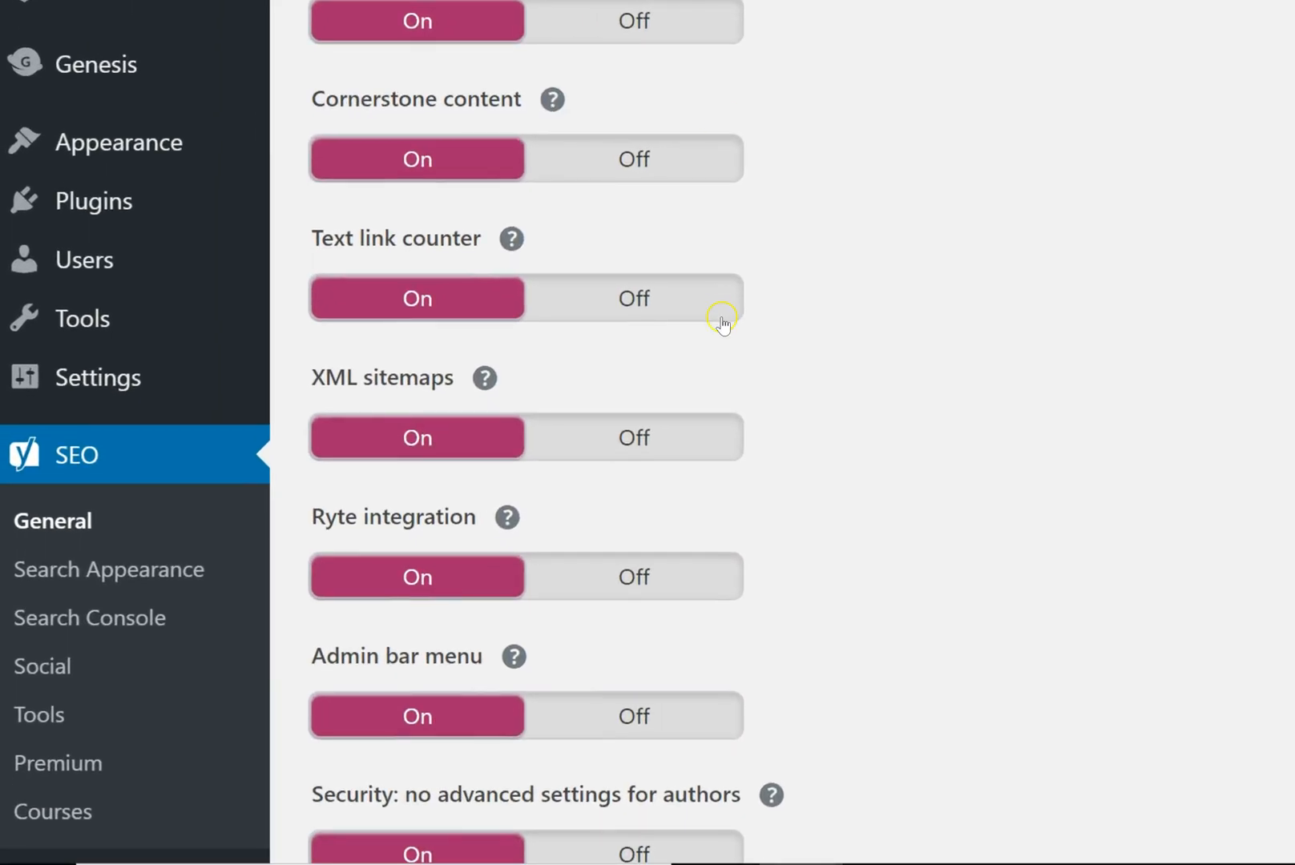
mouse_move(636, 434)
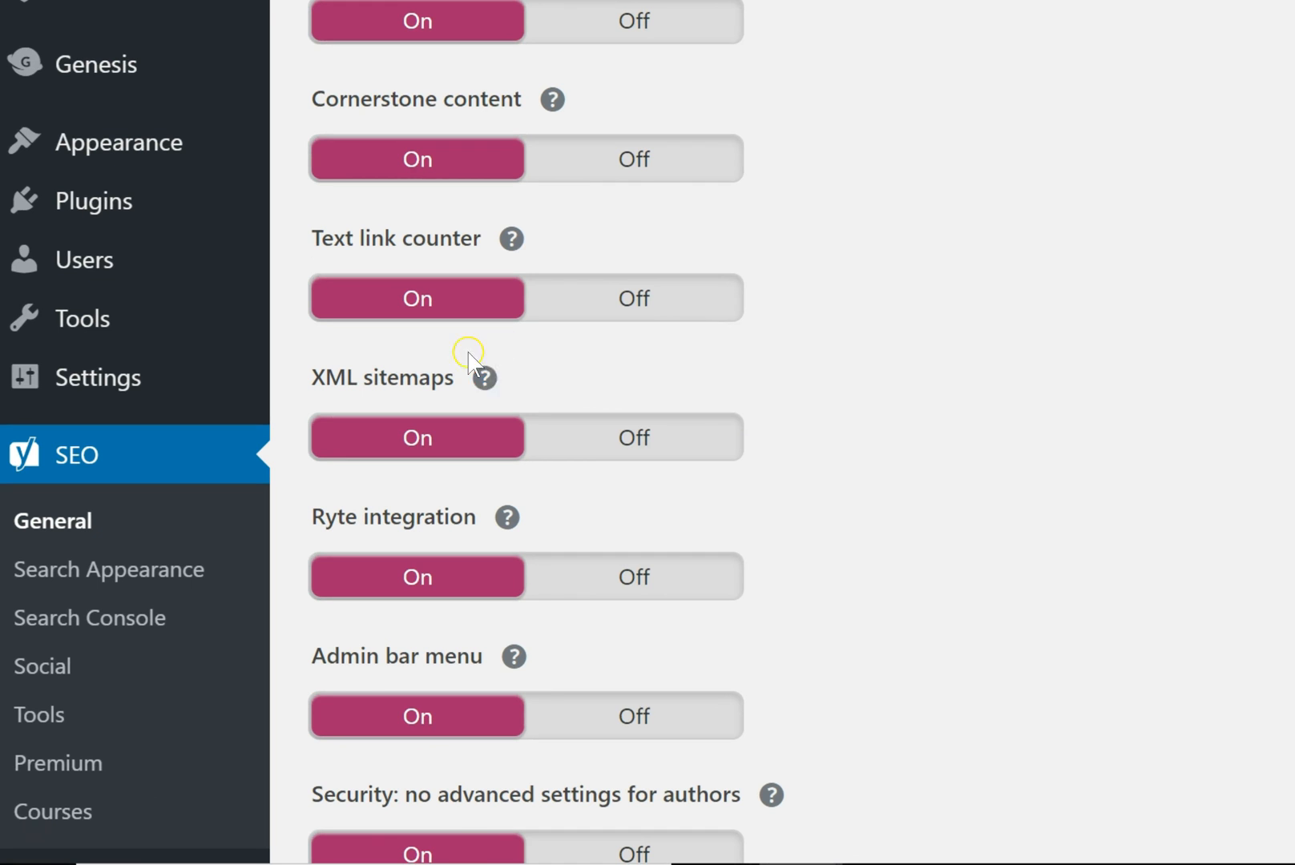
mouse_move(458, 446)
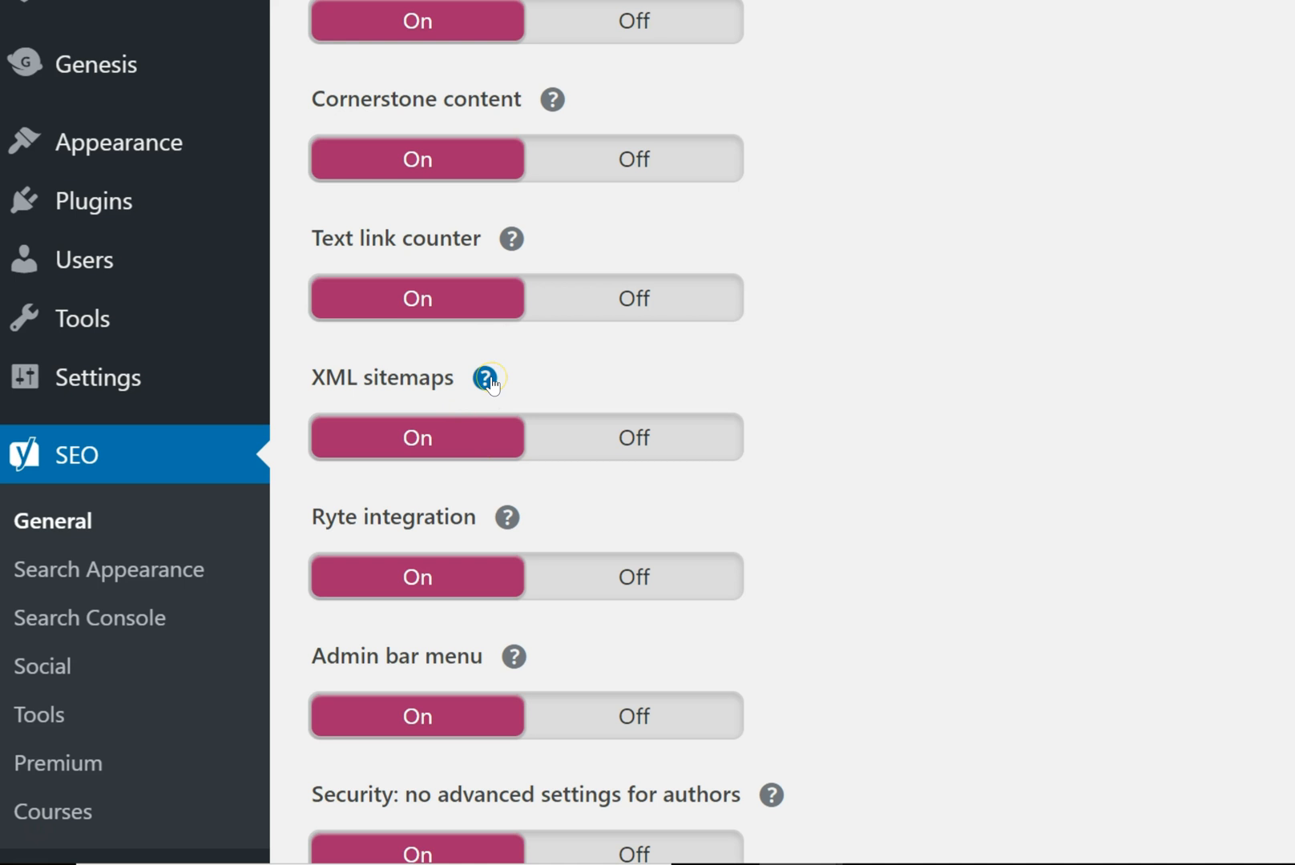
Reveal the XML sitemaps feature explanation and view the Yoast-generated sitemap index.
left_click(486, 376)
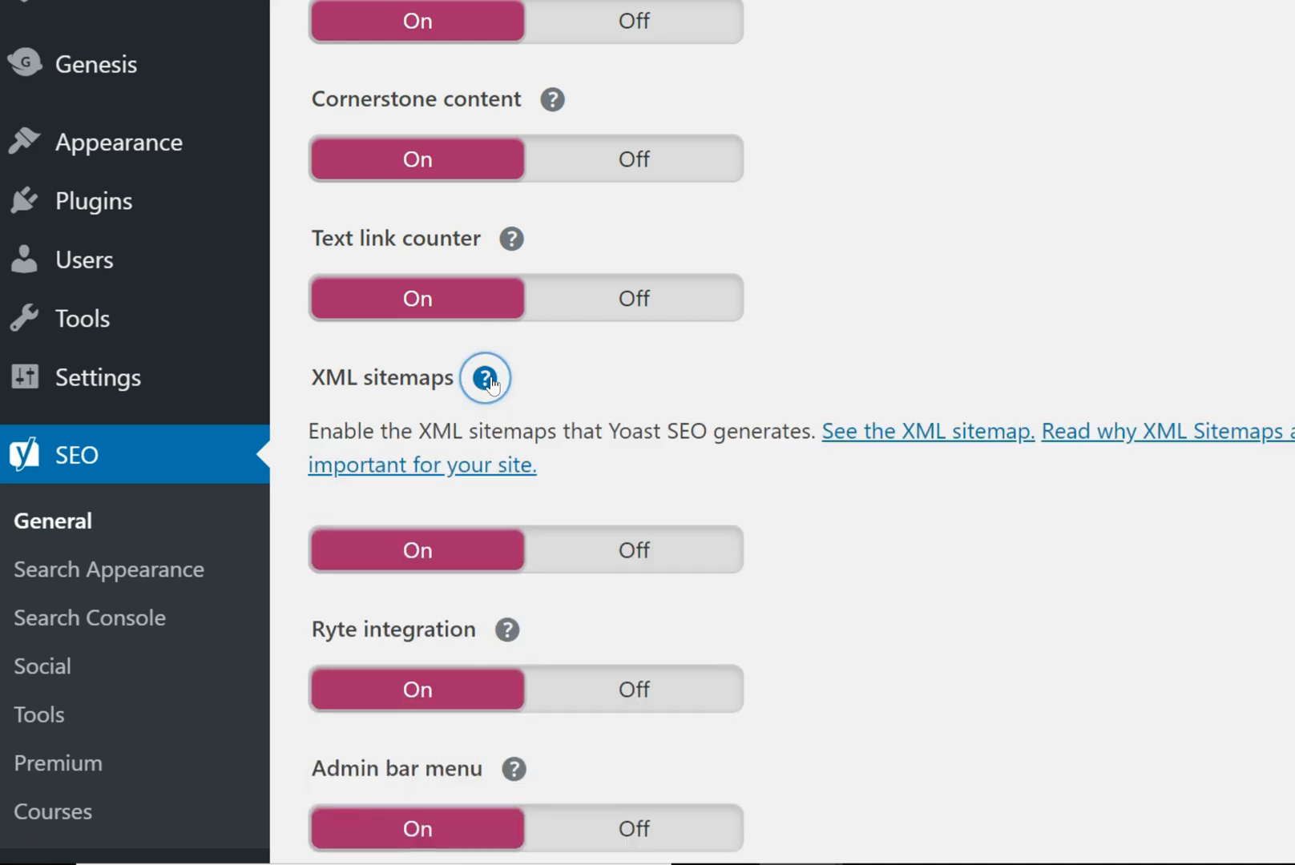
mouse_move(928, 452)
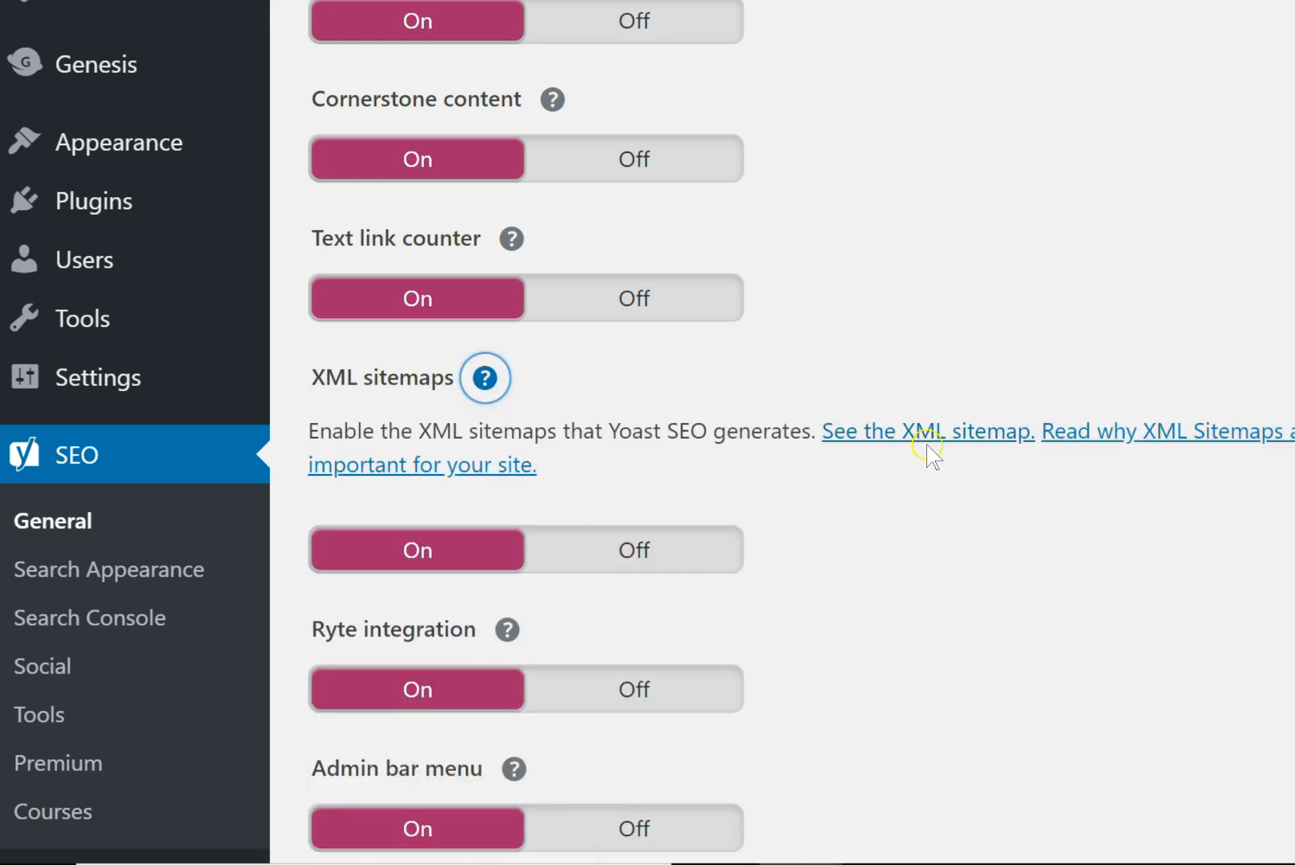
mouse_move(925, 479)
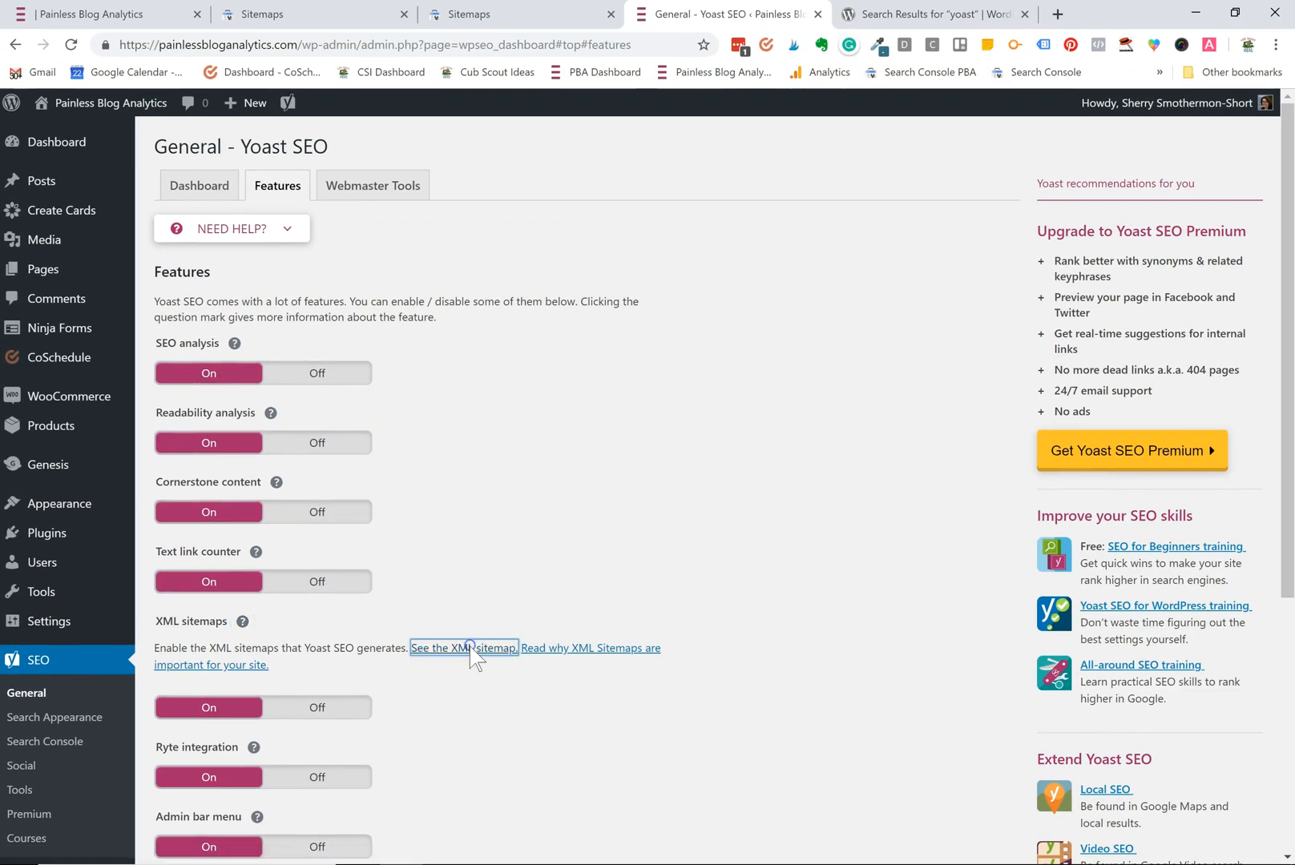
left_click(465, 647)
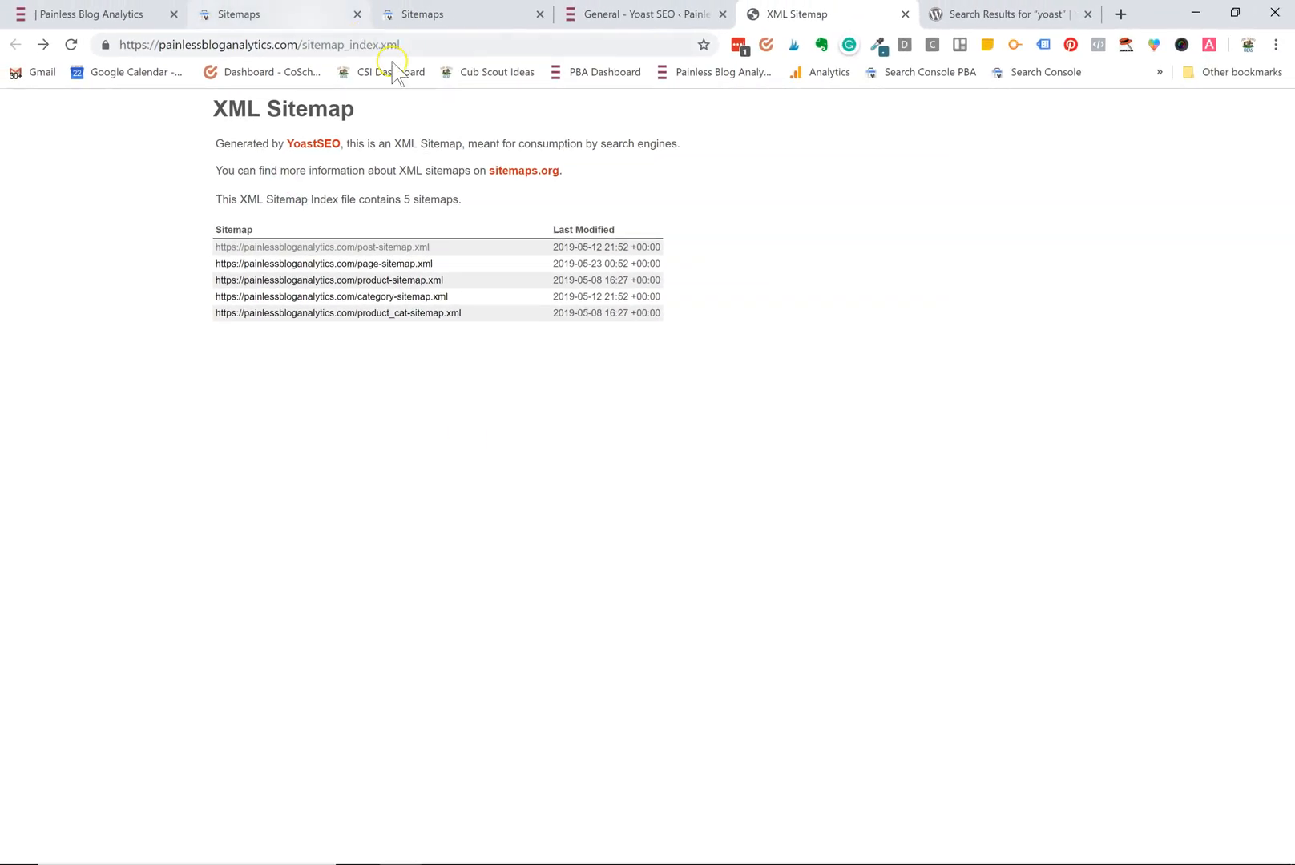
Copy the sitemap_index.xml URL and return to Search Console's Sitemaps report.
left_click(256, 45)
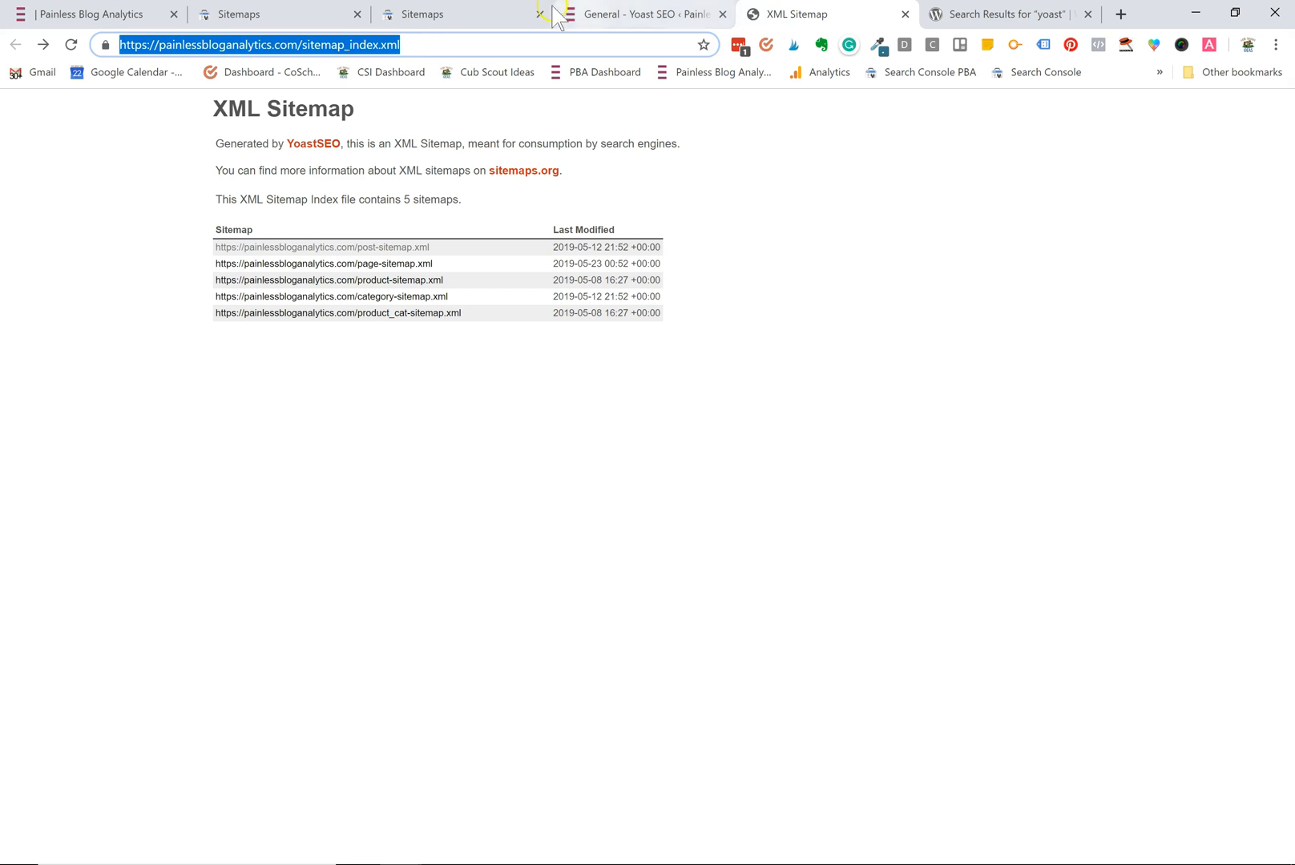
mouse_move(455, 15)
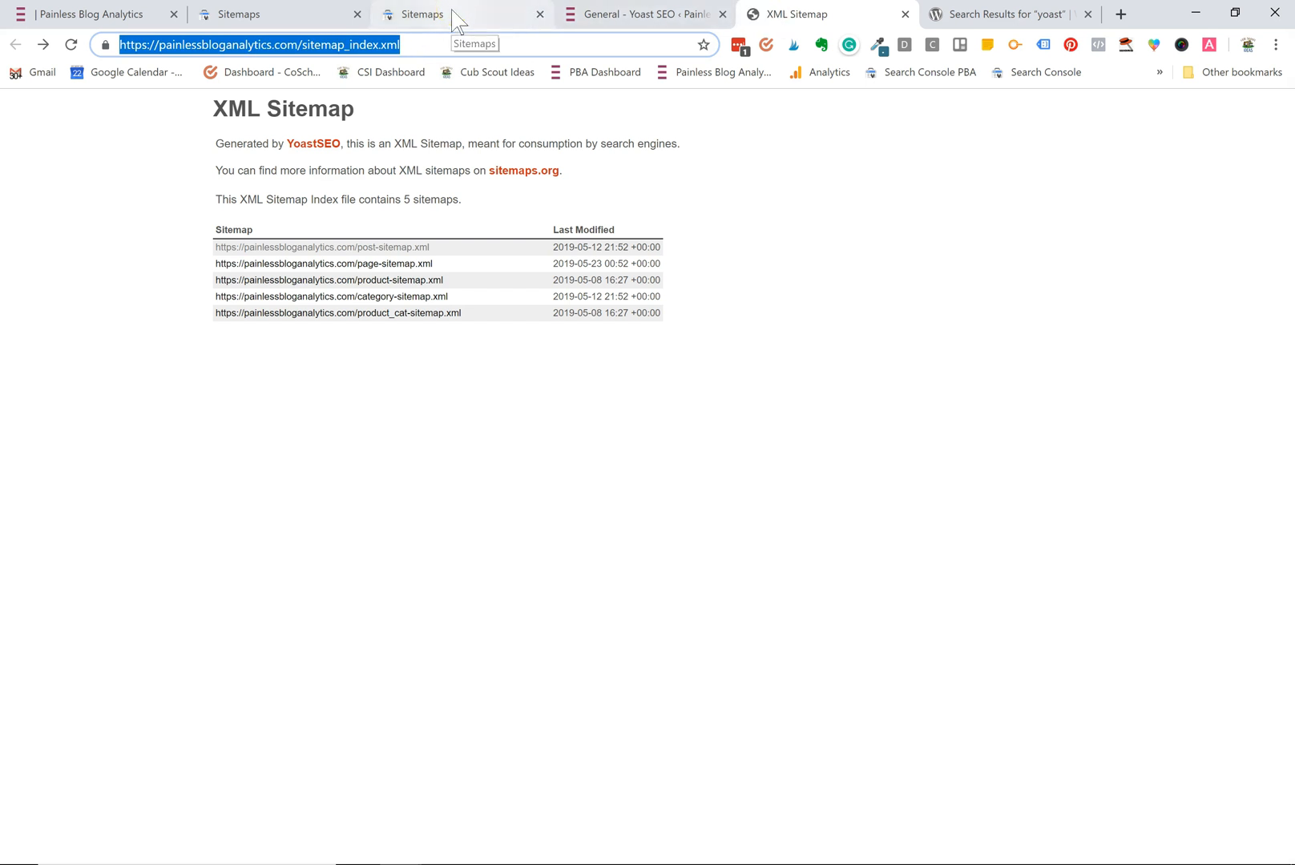
left_click(422, 15)
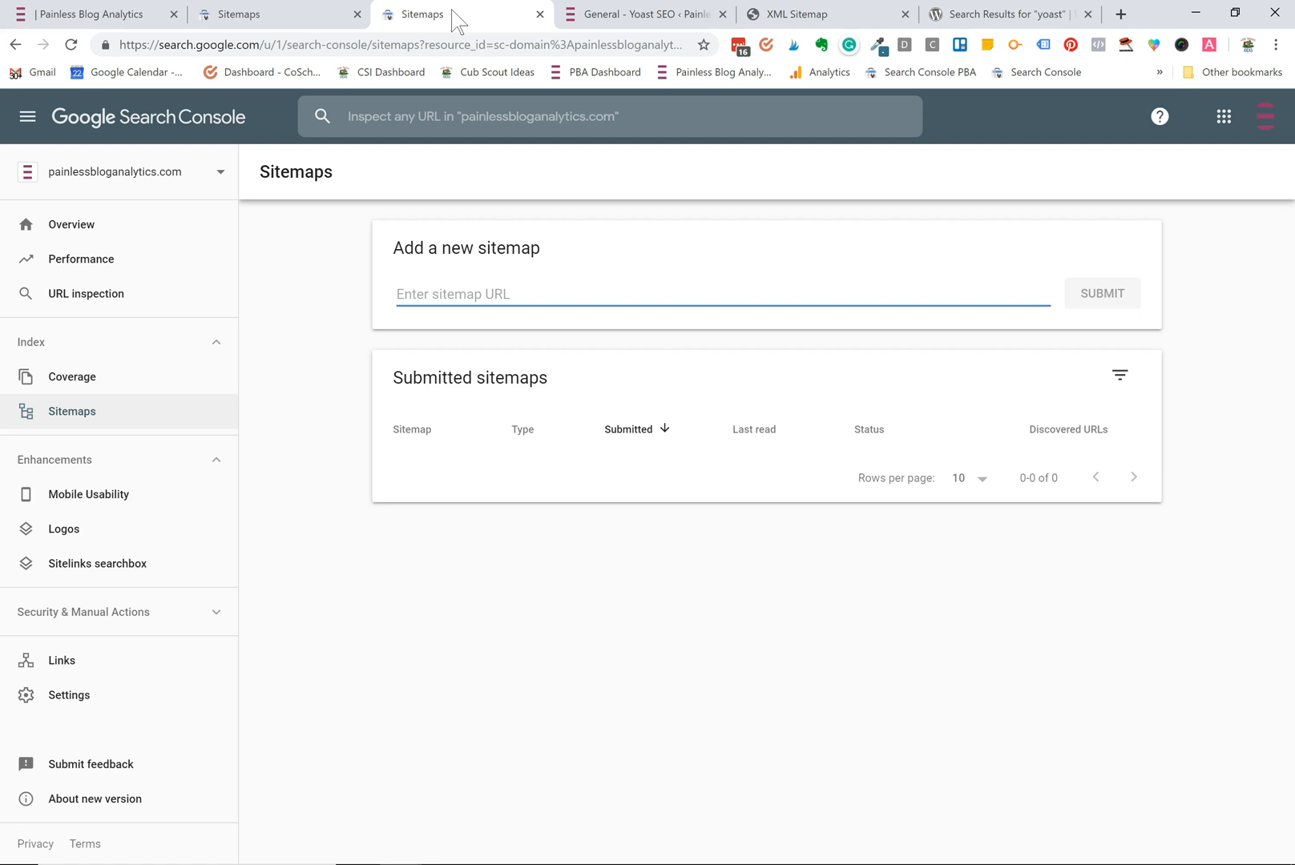
mouse_move(87, 187)
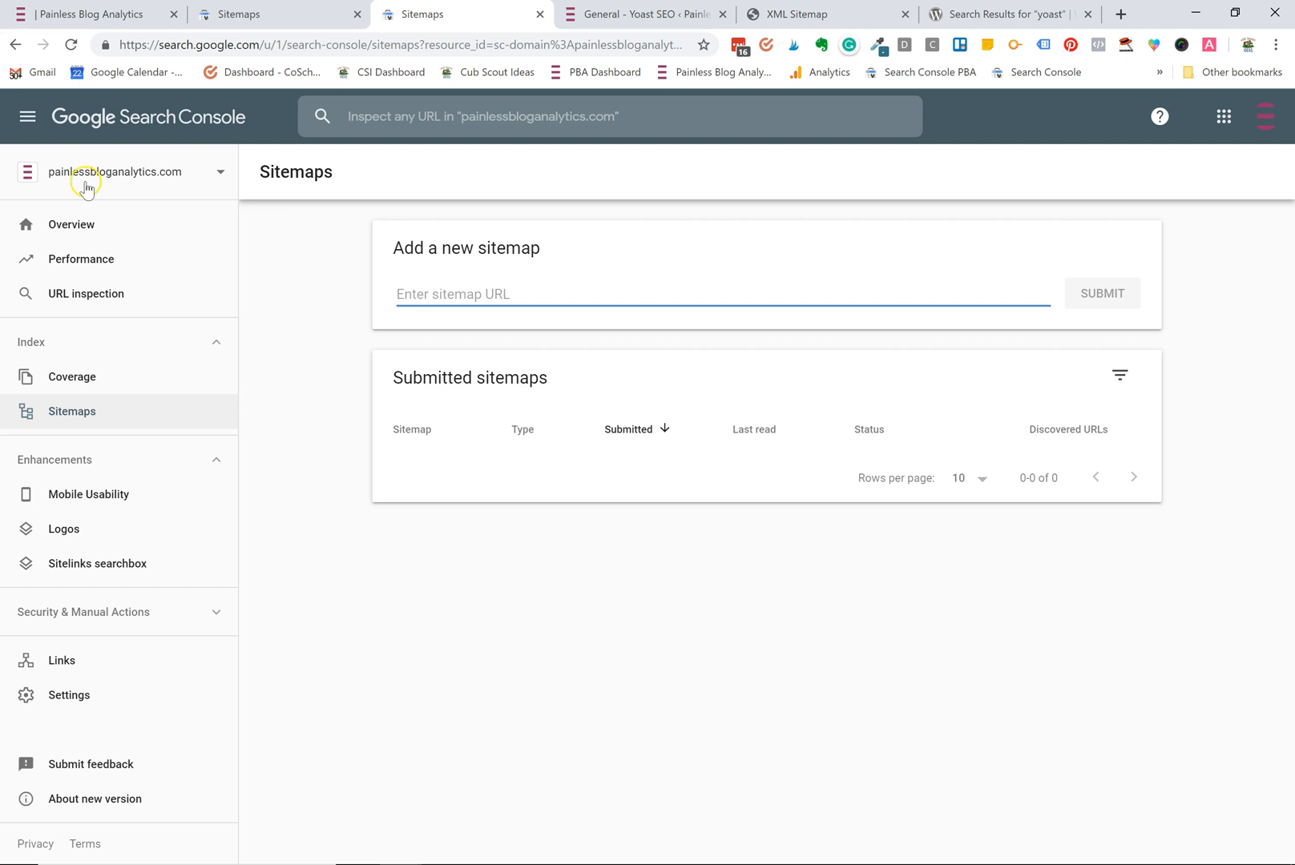
mouse_move(121, 183)
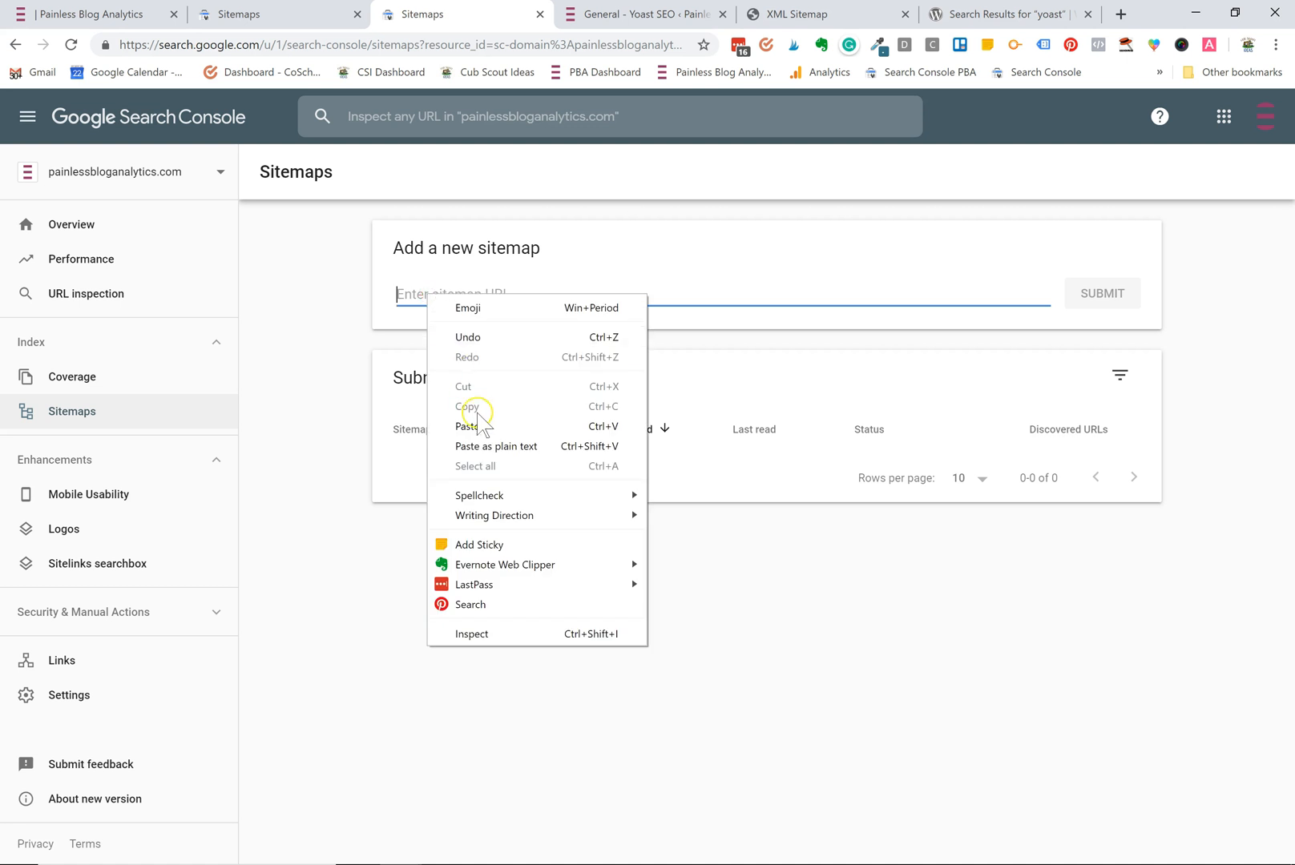
Submit the pasted sitemap_index.xml URL and confirm, listing it as a Sitemap index with Success status.
left_click(467, 426)
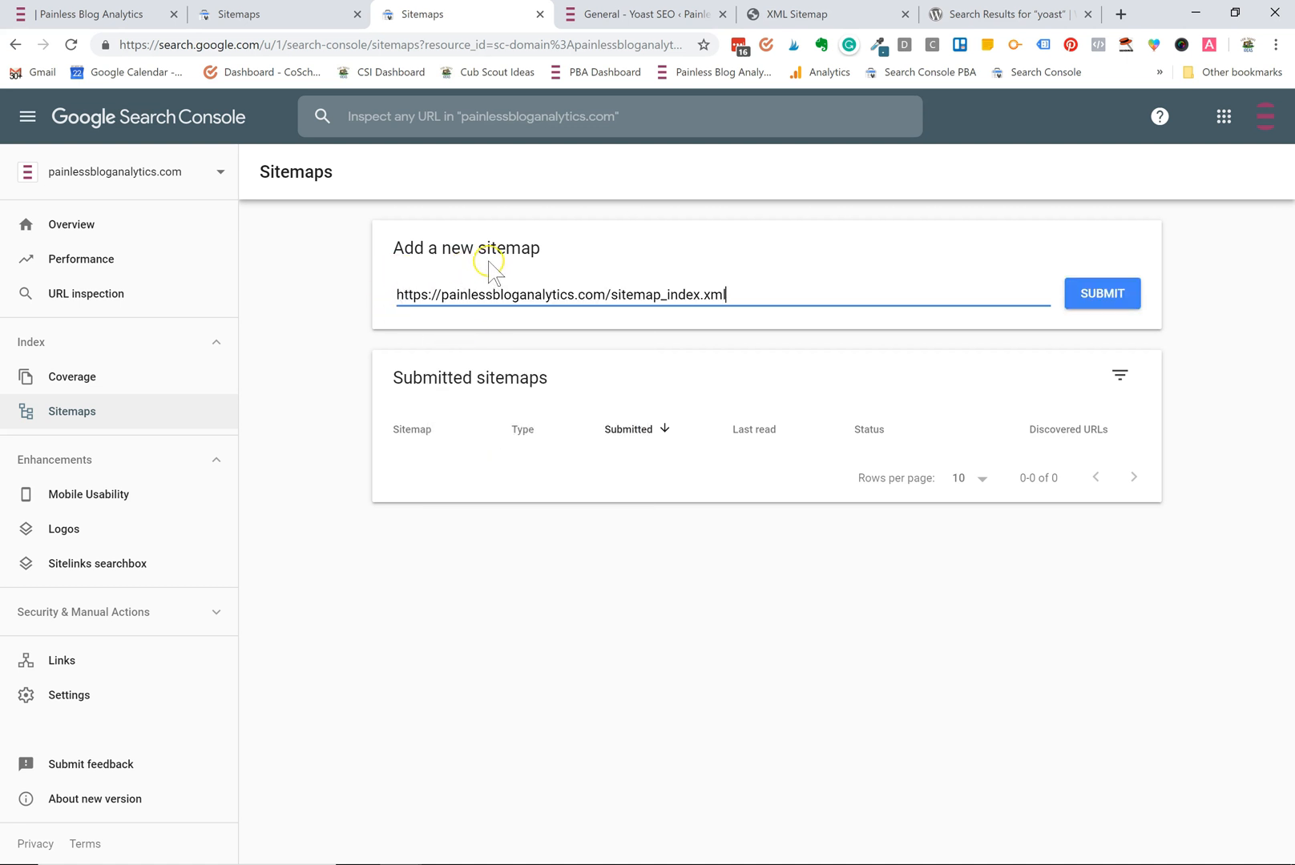
mouse_move(1100, 293)
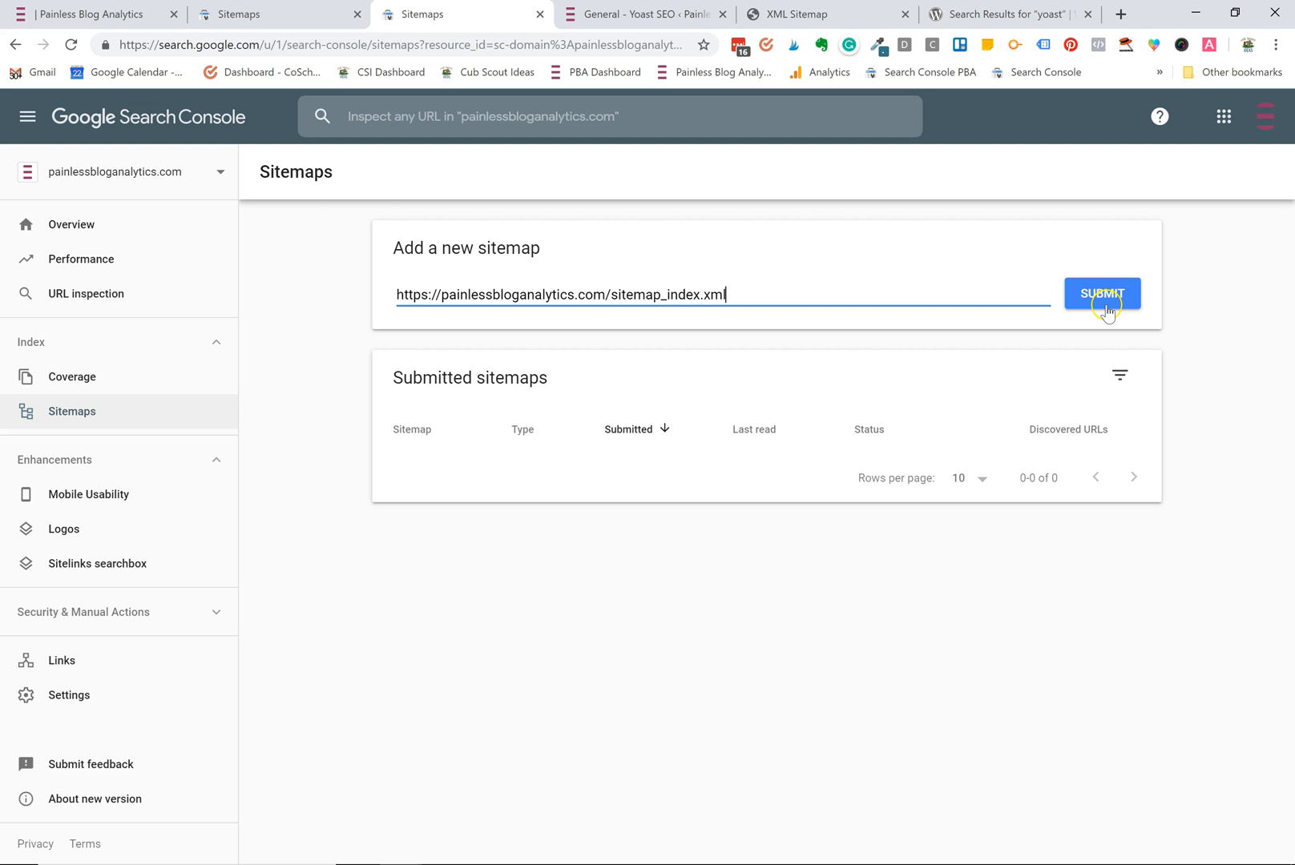
left_click(1100, 293)
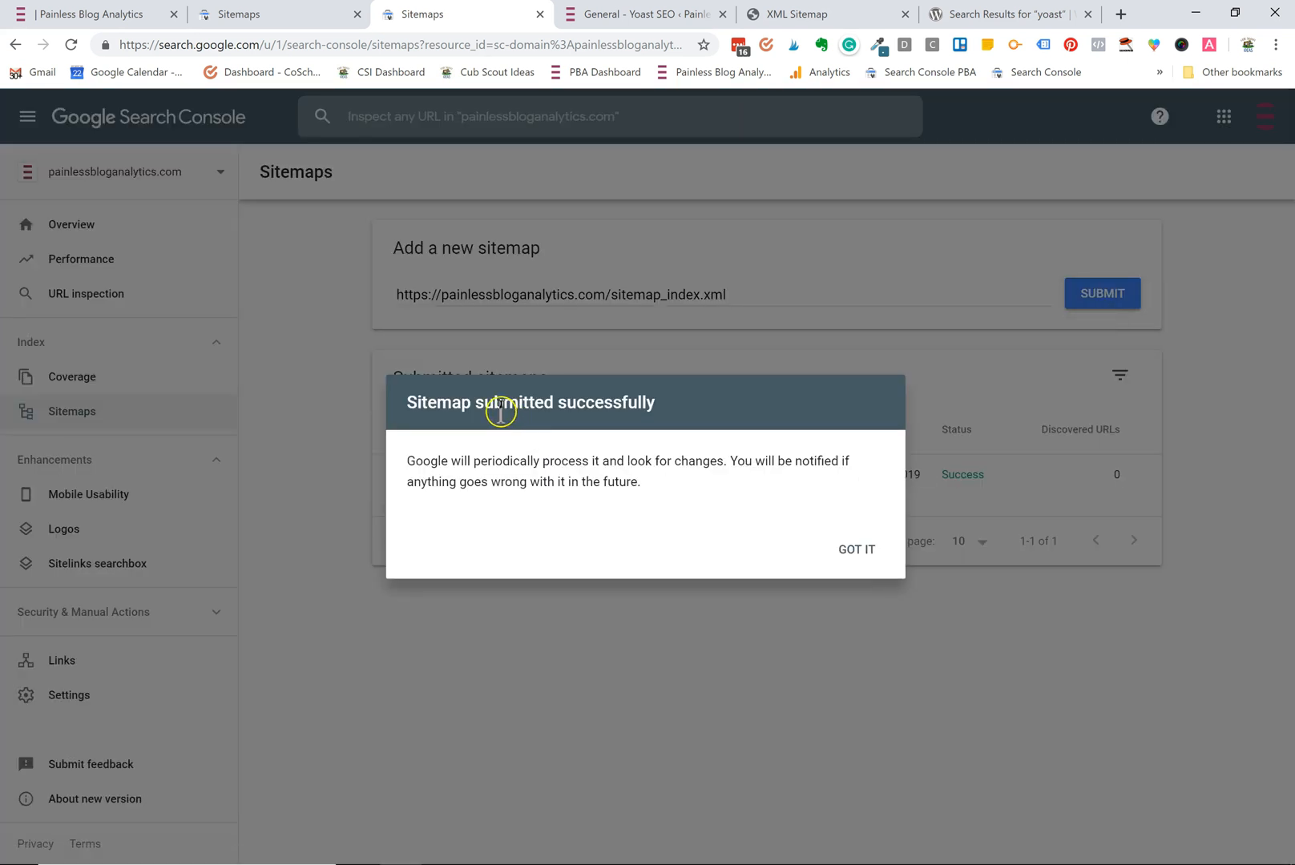
mouse_move(689, 414)
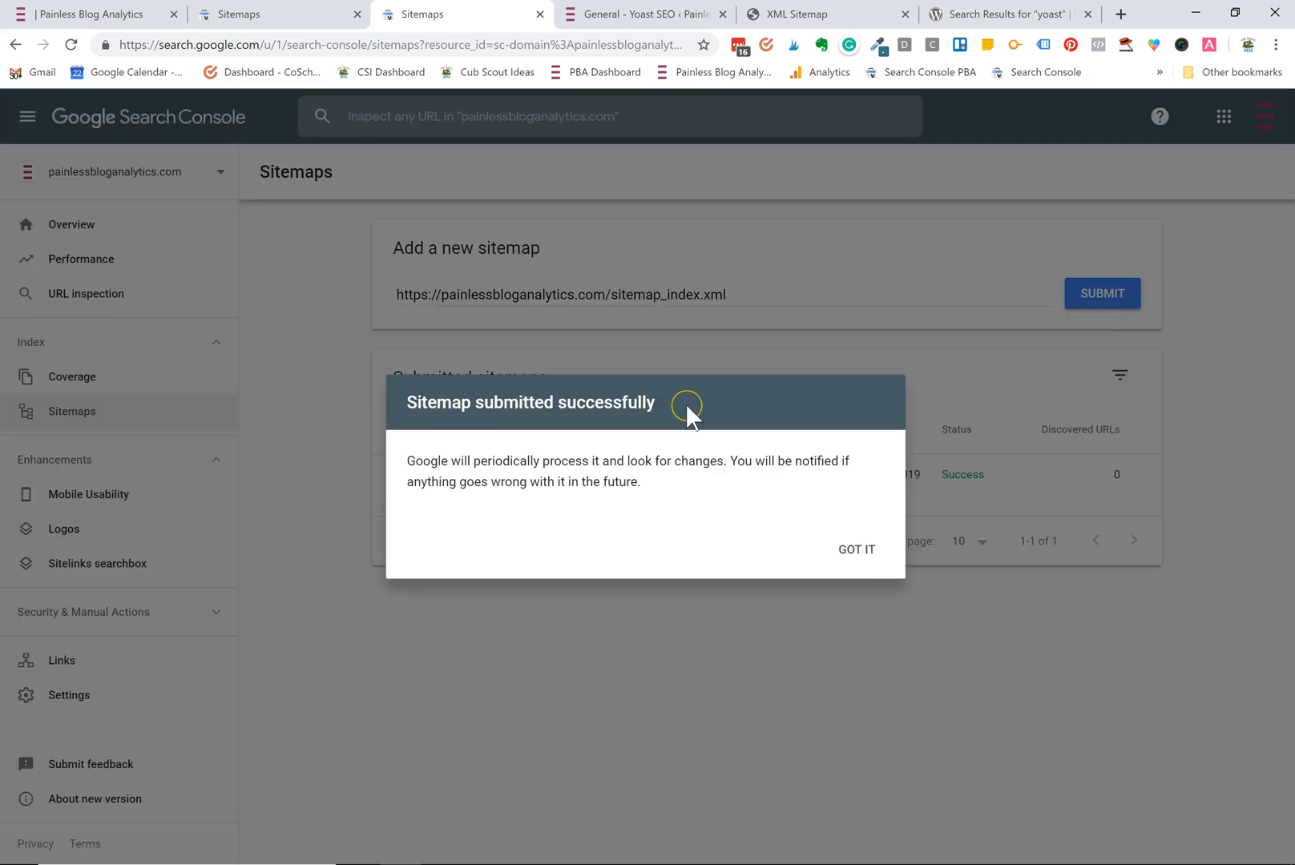
mouse_move(575, 712)
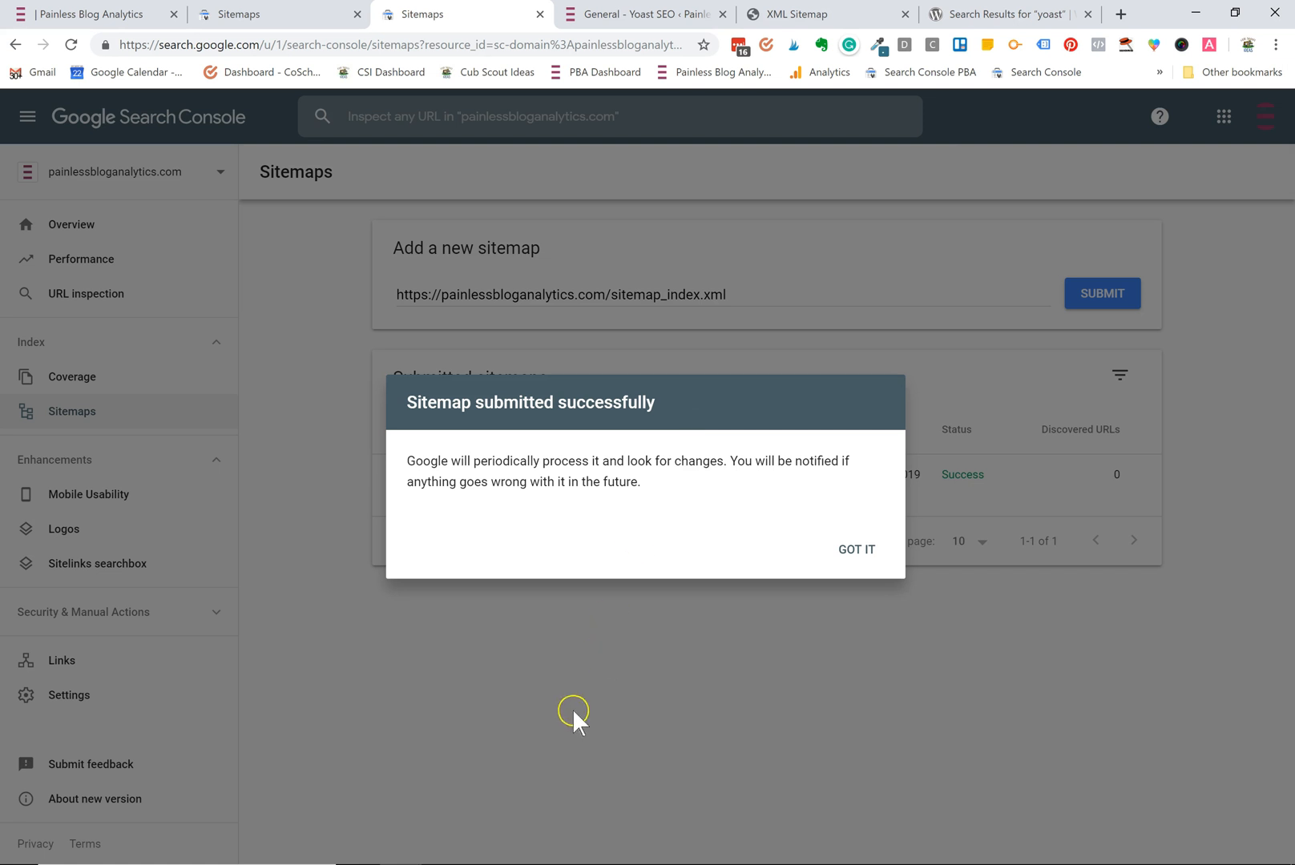
mouse_move(579, 709)
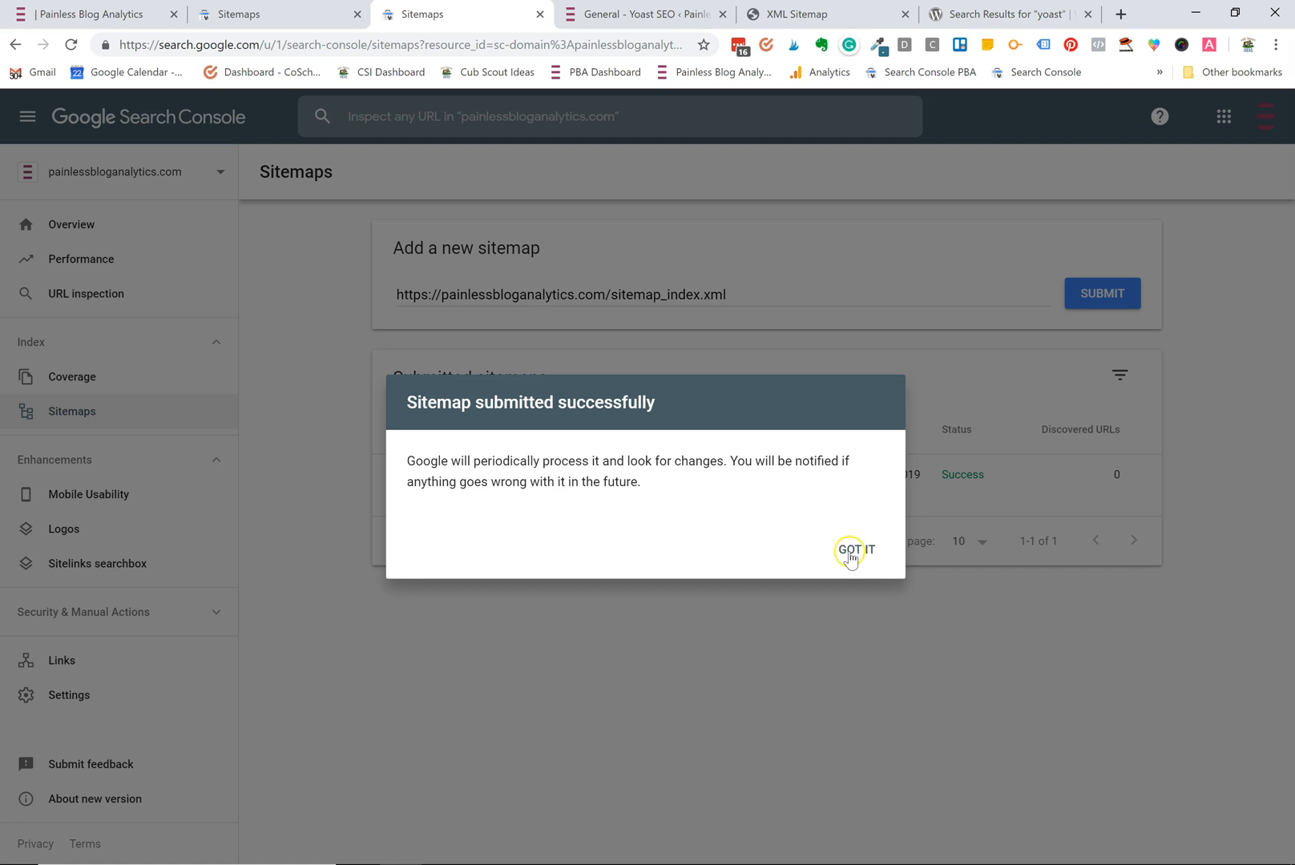
left_click(854, 549)
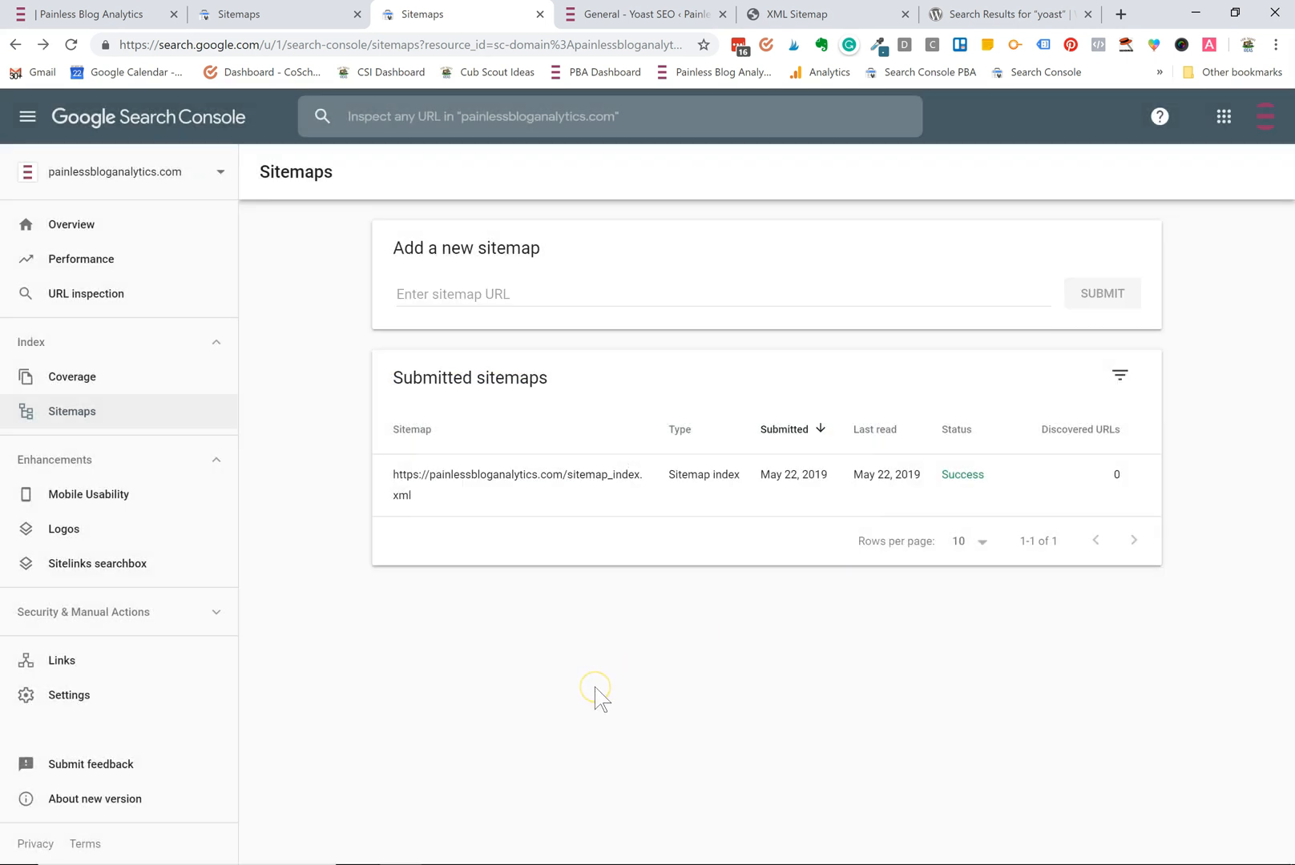